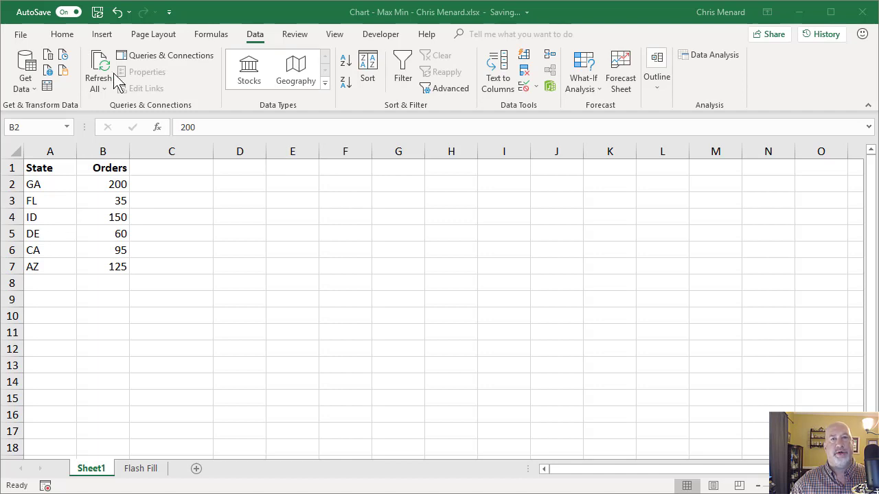
pyautogui.moveTo(126, 157)
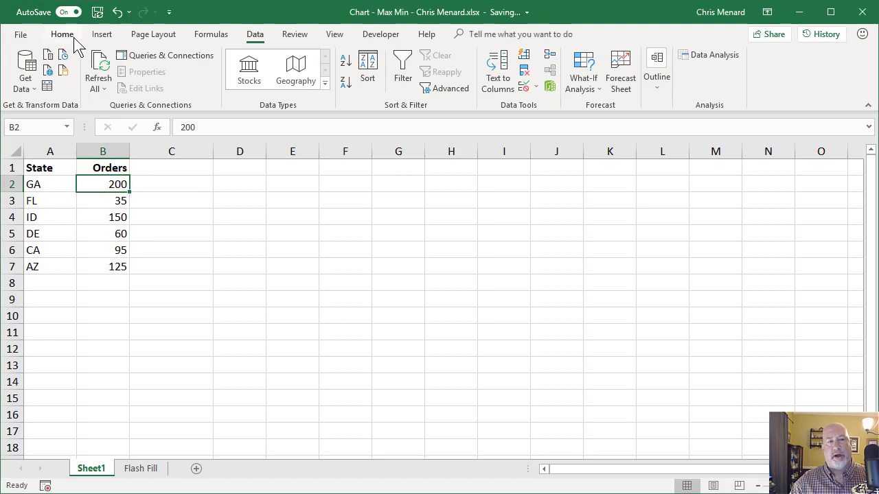
# Show the Home ribbon's everyday formatting commands above the state orders table
pyautogui.click(62, 35)
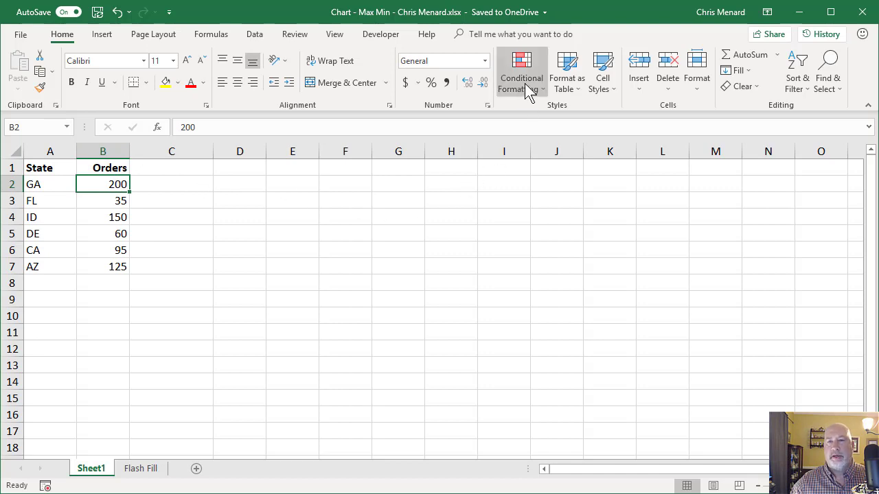
pyautogui.moveTo(522, 71)
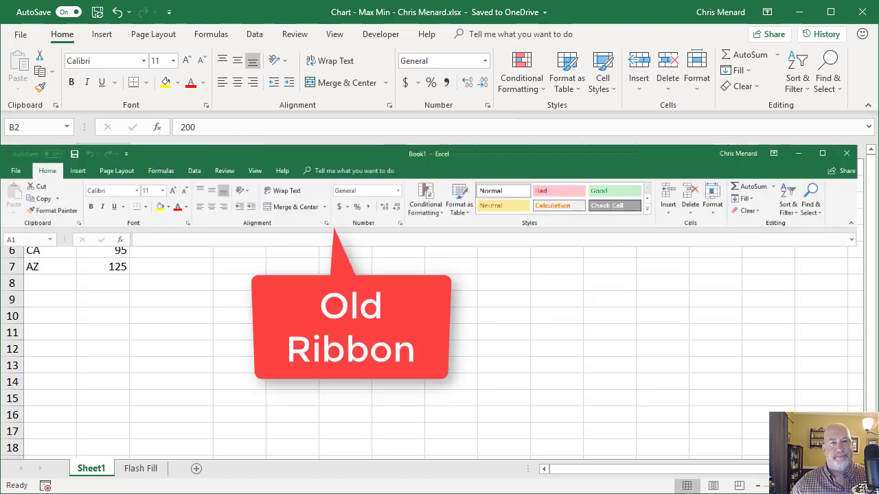
pyautogui.moveTo(330, 60)
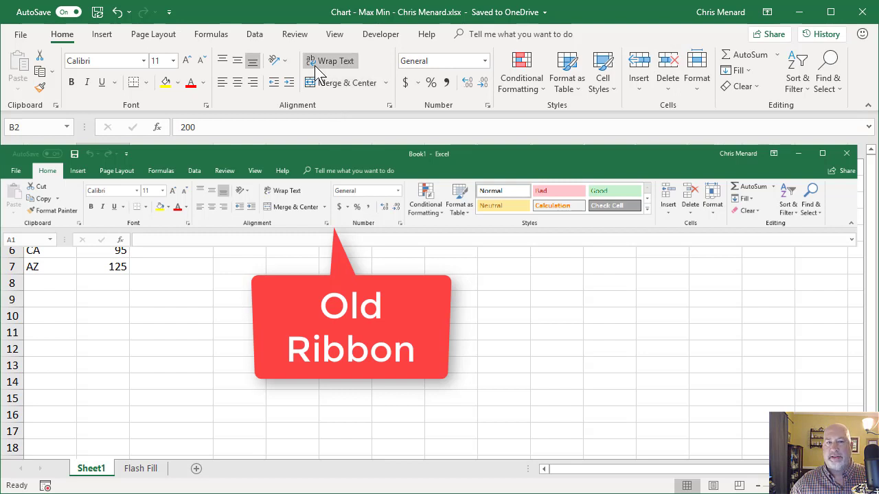
pyautogui.moveTo(330, 60)
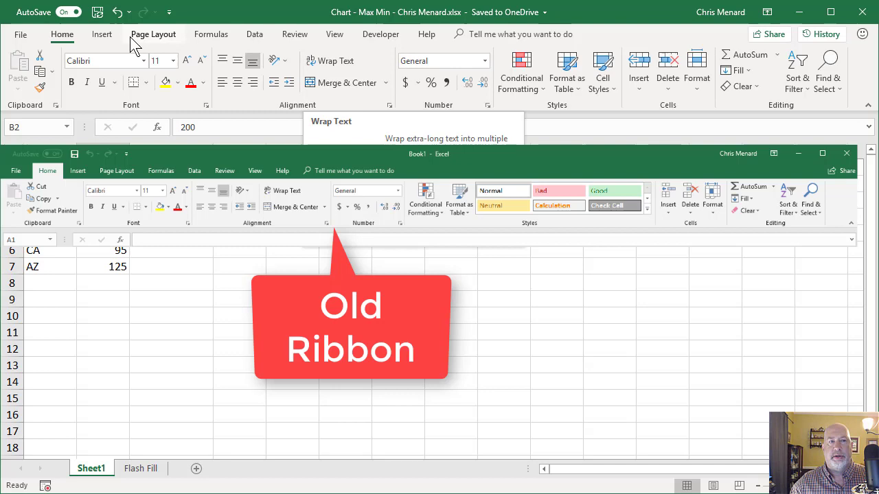
pyautogui.click(102, 33)
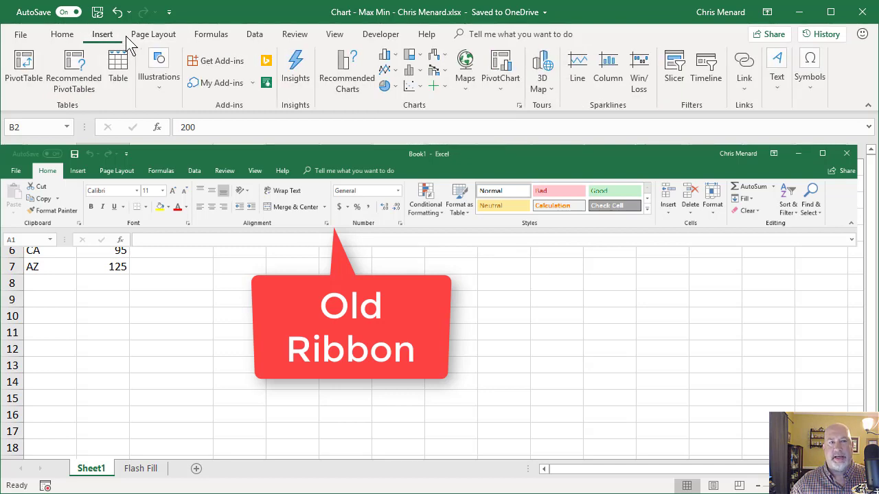
pyautogui.click(154, 33)
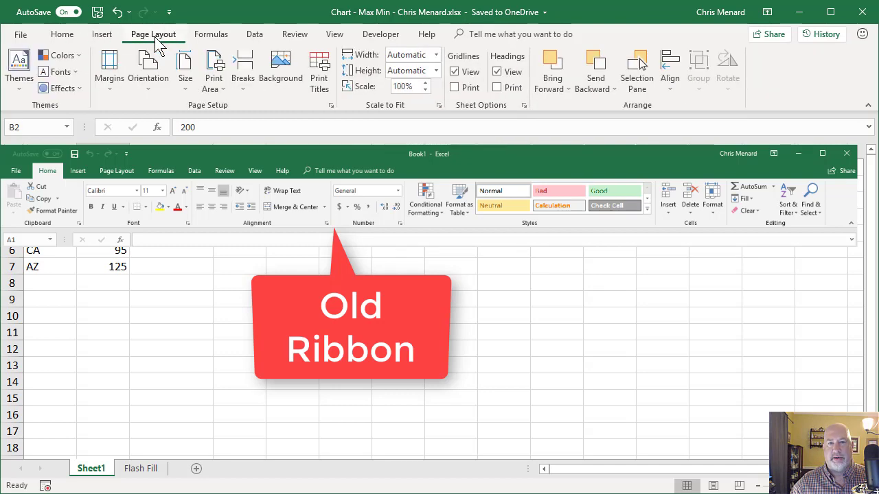
pyautogui.moveTo(189, 44)
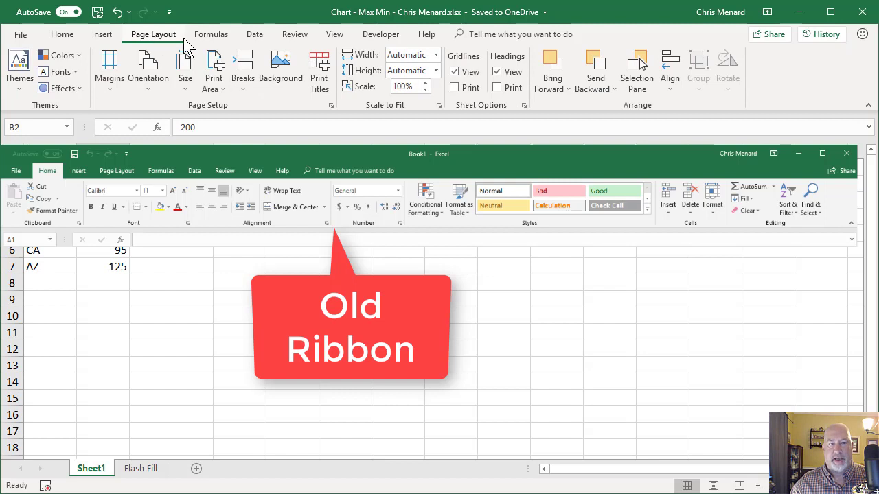
pyautogui.moveTo(211, 44)
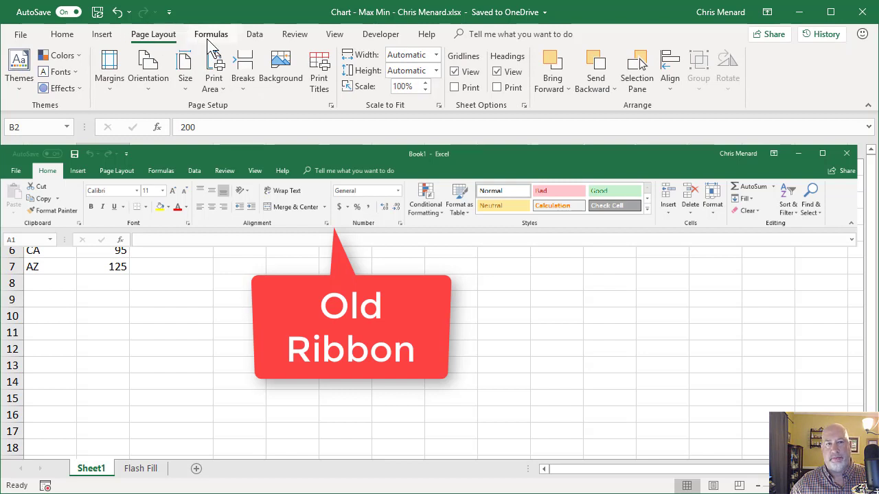
pyautogui.click(62, 33)
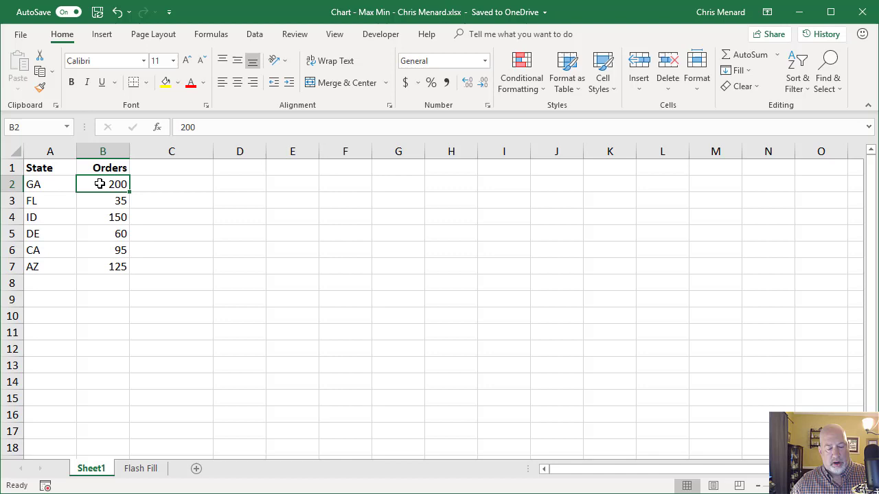
# Chart the state orders as a default column chart (Alt+F1), try red fills on GA and FL bars, then undo them
pyautogui.press('alt+F1')
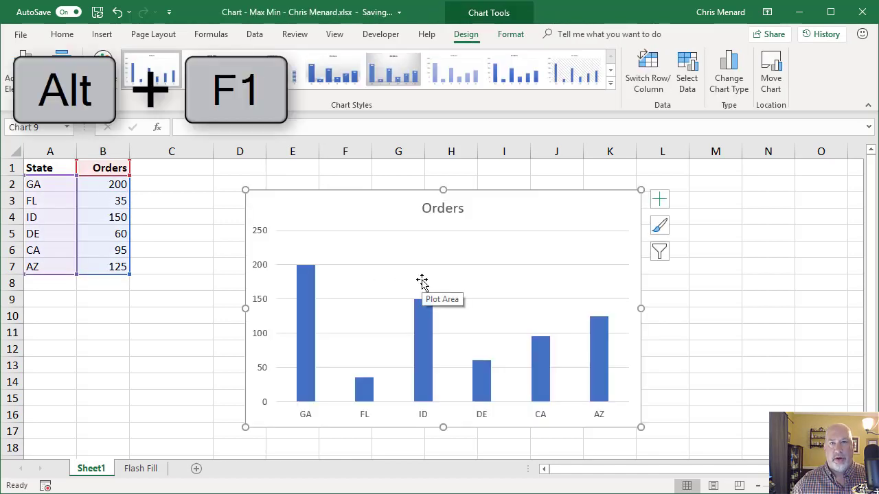
pyautogui.moveTo(308, 288)
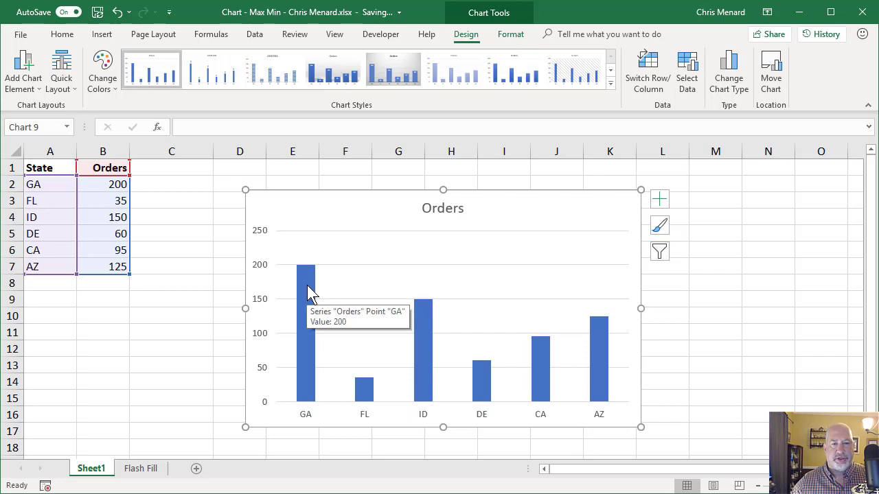
pyautogui.moveTo(316, 295)
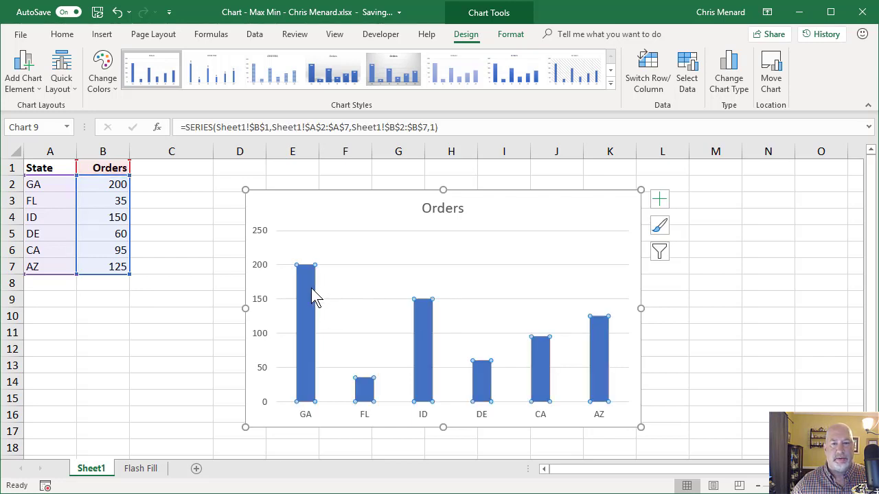
pyautogui.moveTo(313, 299)
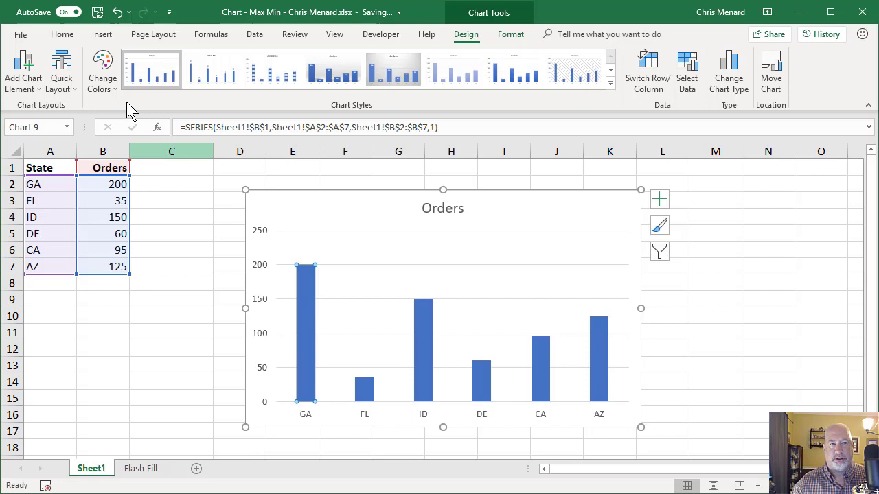
pyautogui.click(62, 33)
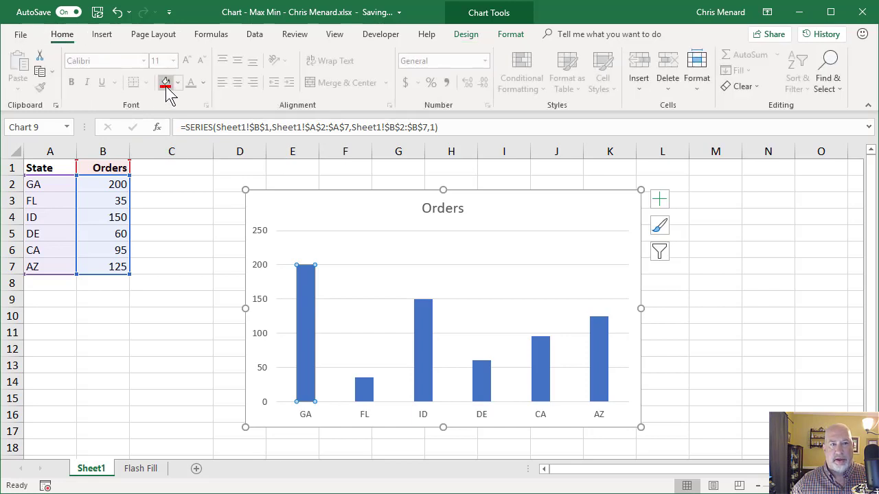
pyautogui.click(165, 83)
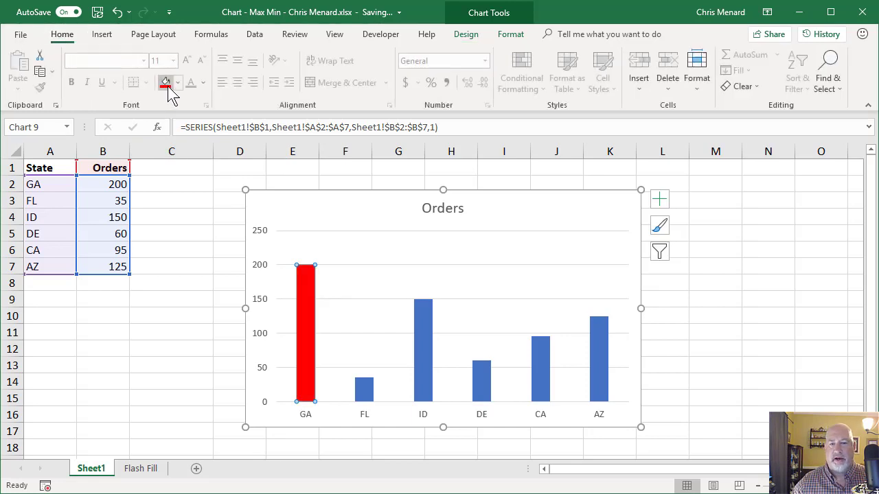
pyautogui.moveTo(366, 382)
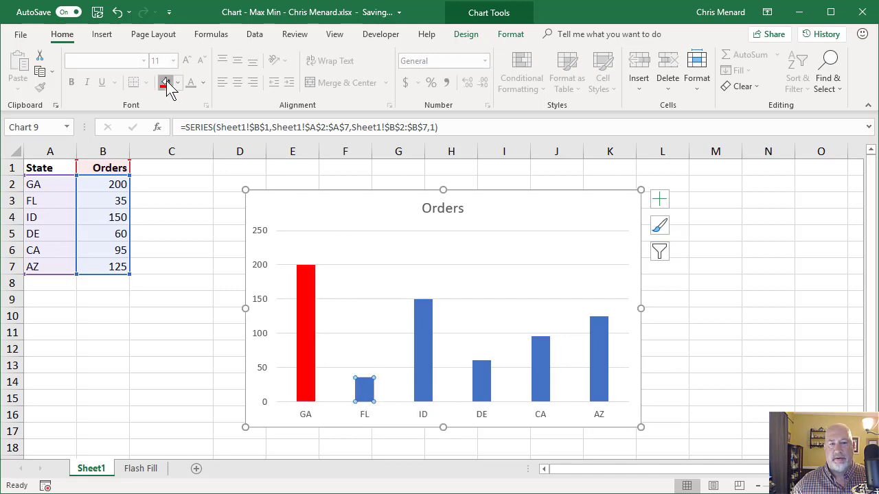
pyautogui.click(166, 83)
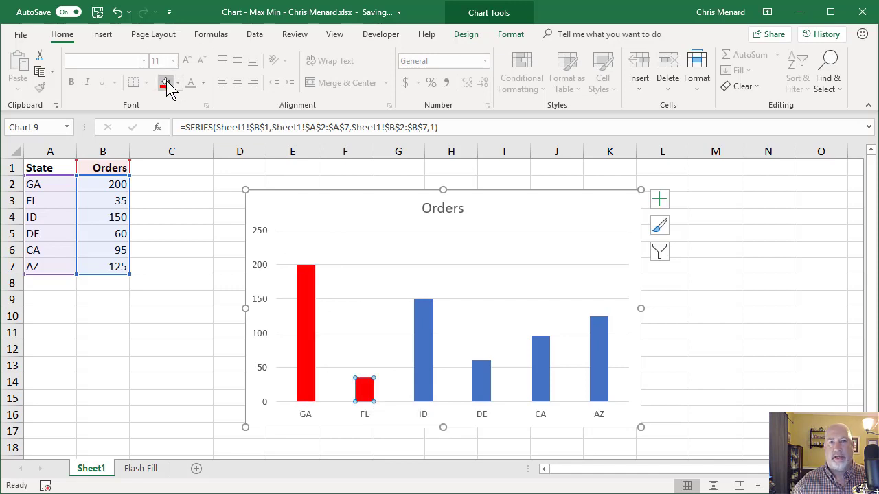
pyautogui.click(171, 184)
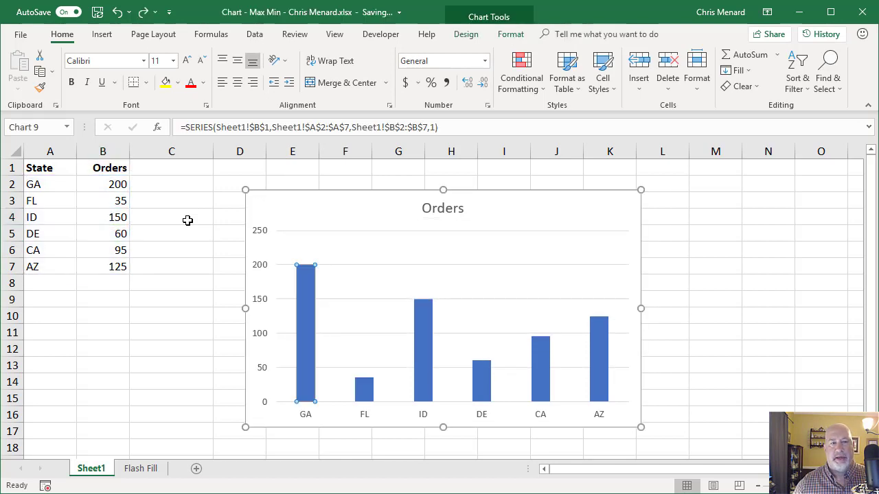
# Add a 'Max / Min' heading in C1 beside the Orders column
pyautogui.click(103, 217)
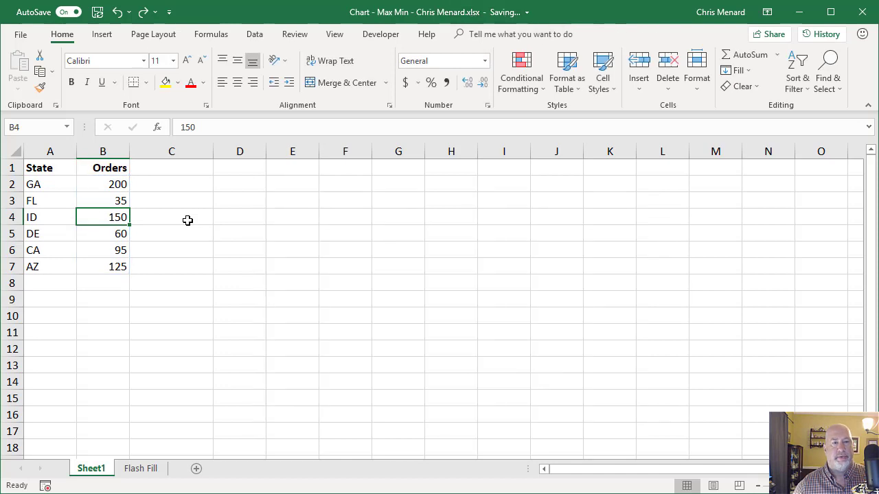
pyautogui.click(170, 167)
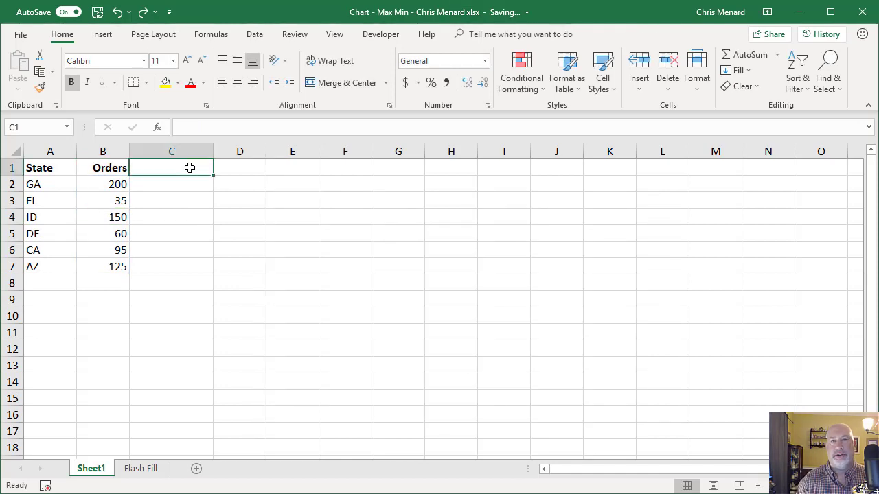
pyautogui.write('Max / Min')
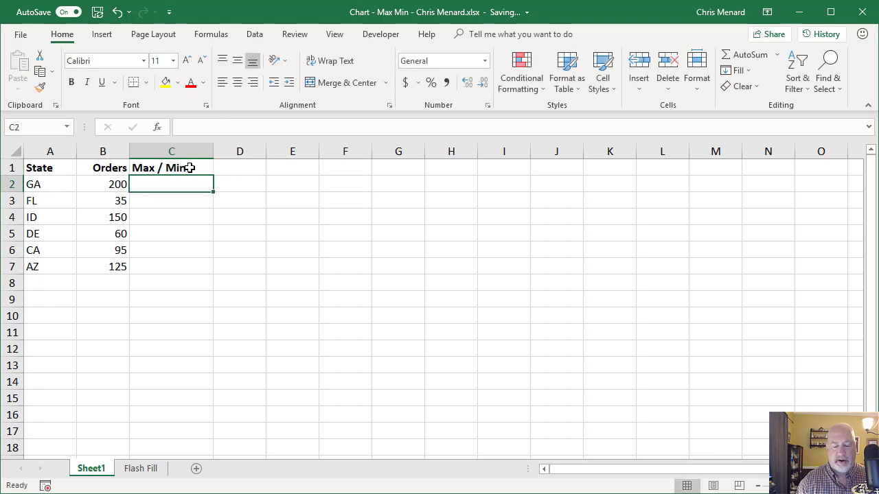
# Enter =IF(B2=MAX($B$2:$B$7),B2,"") in C2 so GA's 200 shows as the highest count
pyautogui.write('=if')
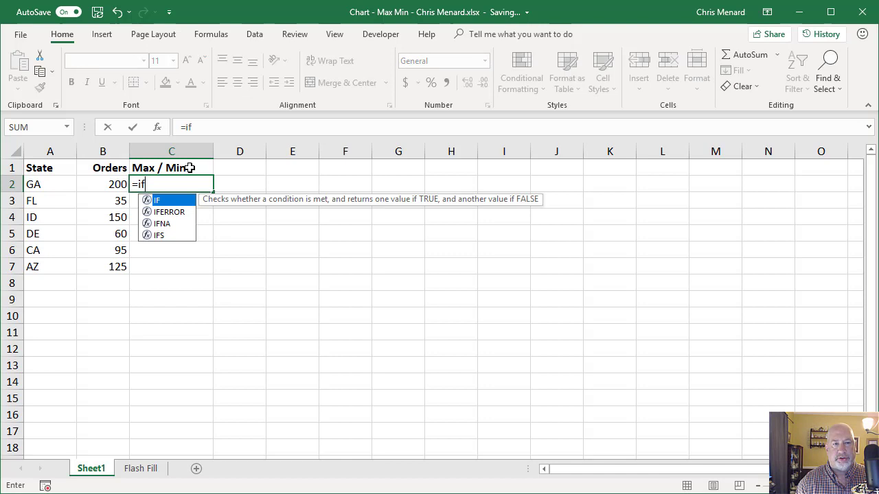
pyautogui.write('(B2')
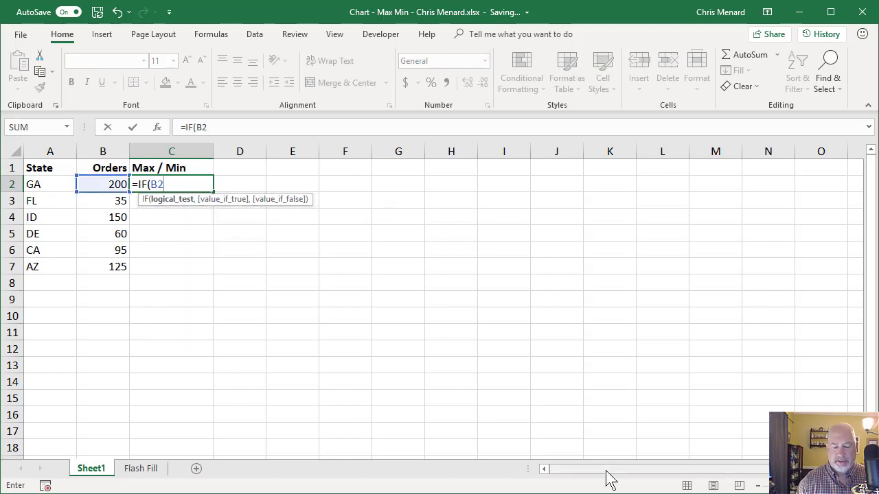
pyautogui.write('=MAX(')
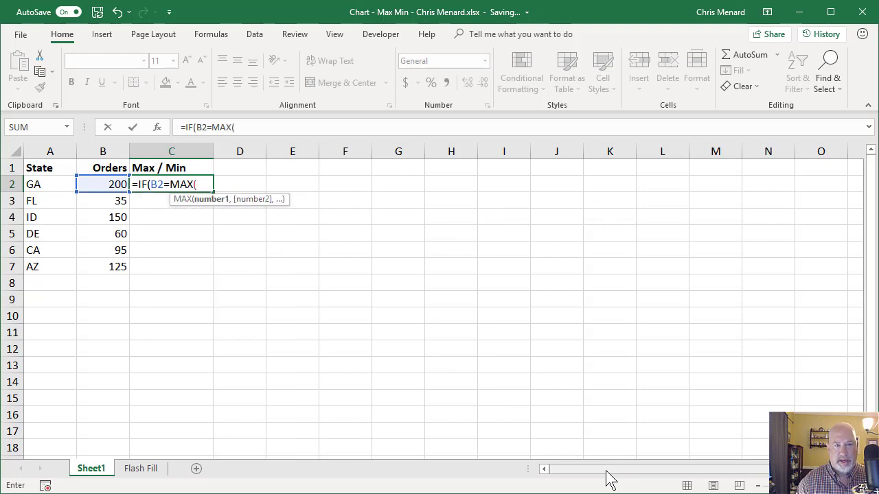
pyautogui.write('B2:B7')
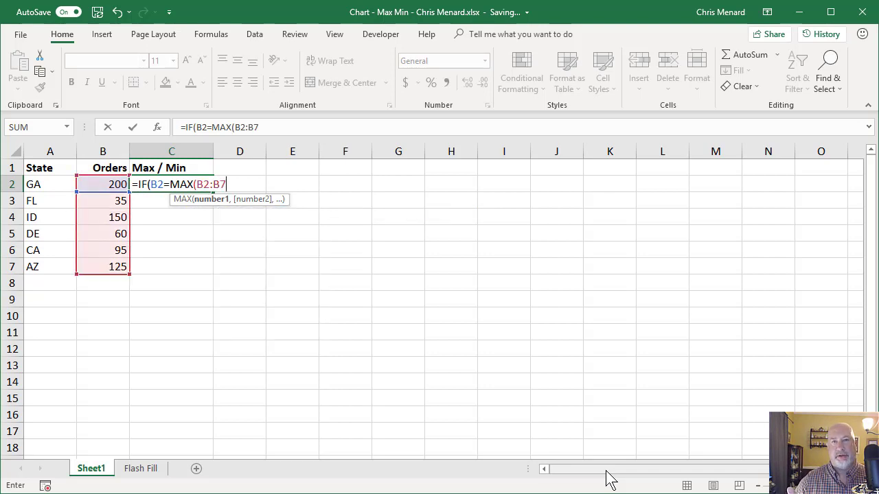
pyautogui.press('F4')
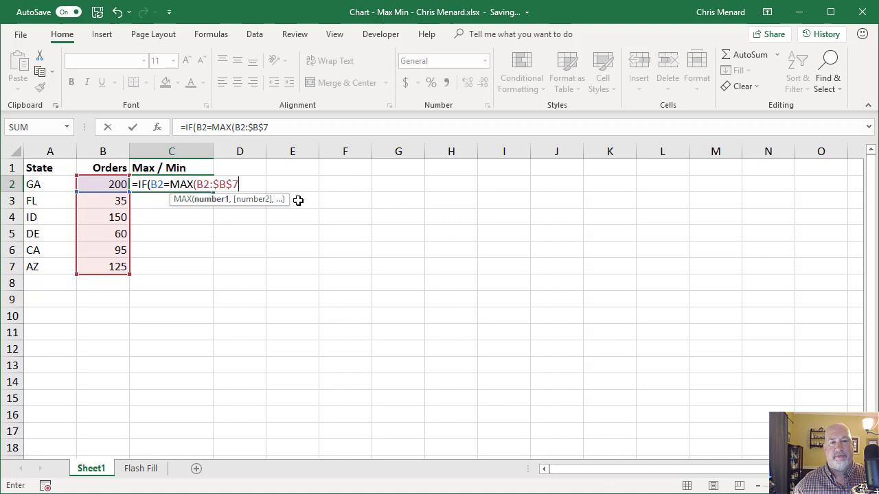
pyautogui.press('f4')
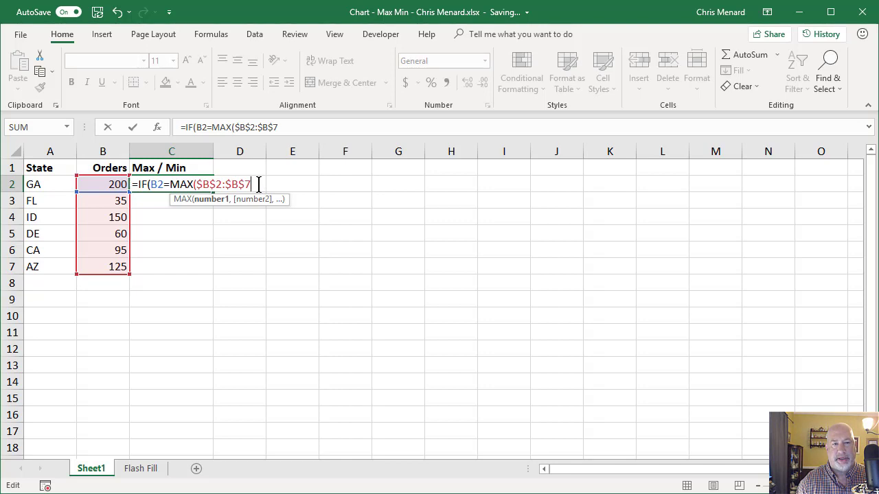
pyautogui.write(')')
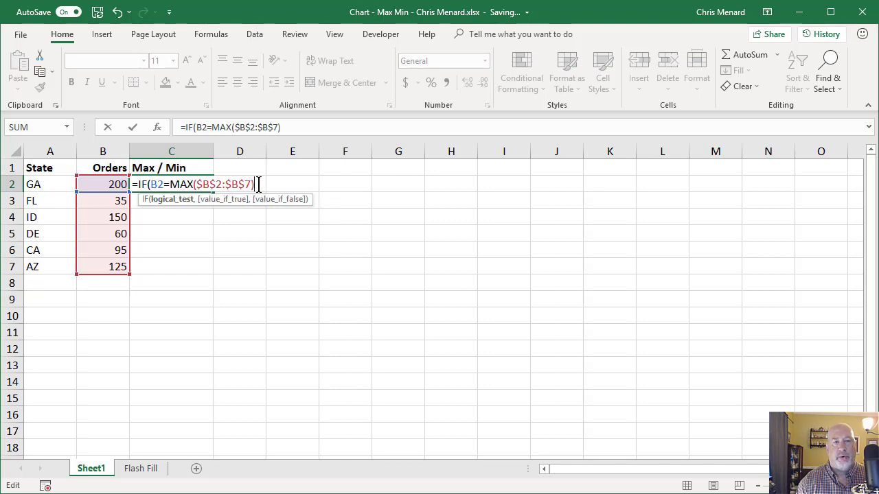
pyautogui.write(',B2')
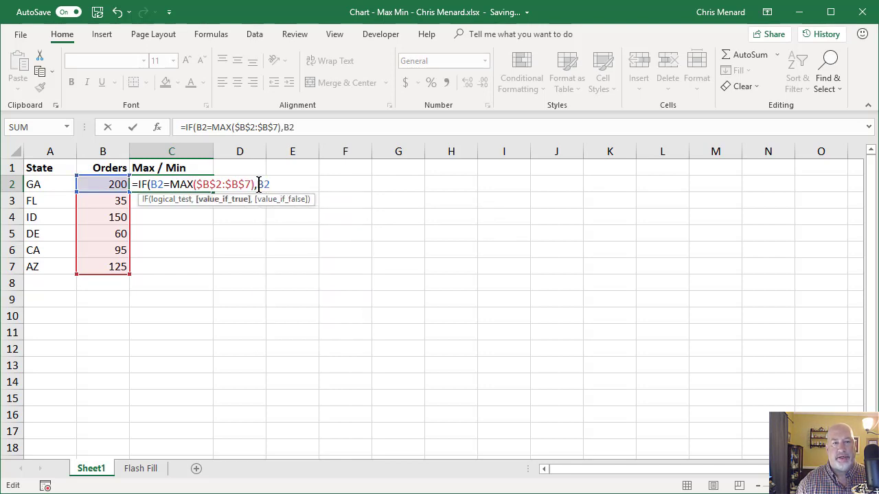
pyautogui.write(',')
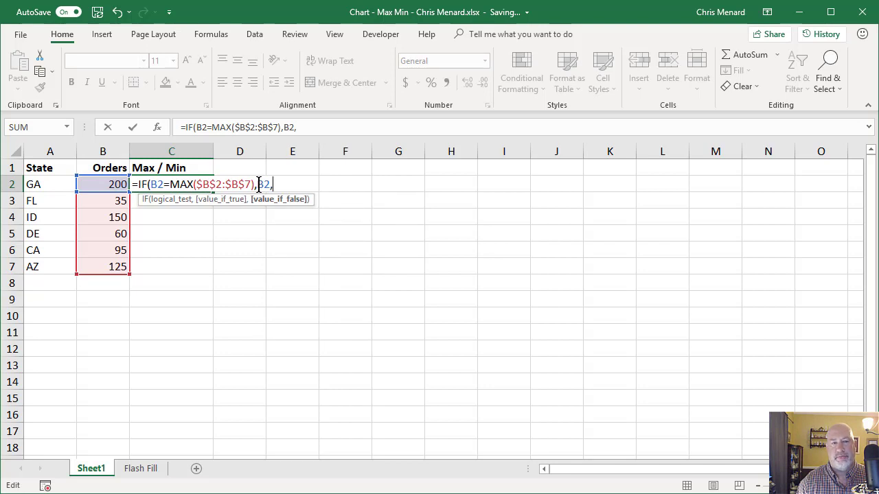
pyautogui.write('""')
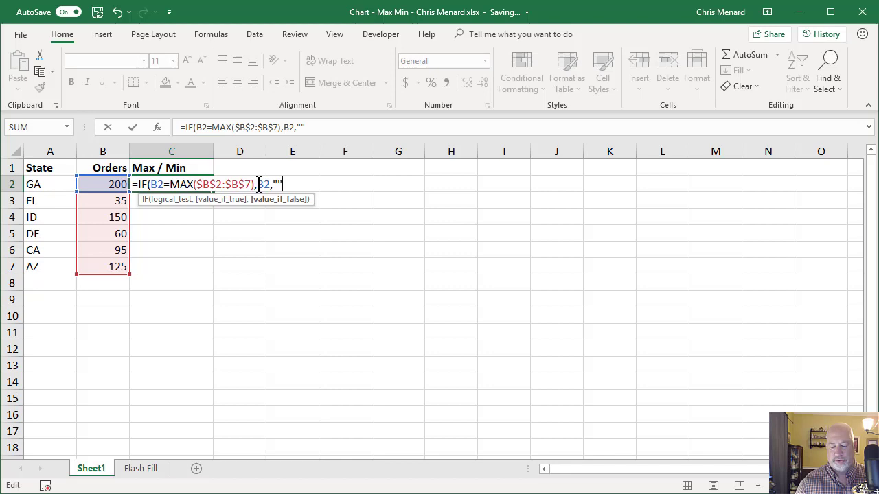
pyautogui.moveTo(371, 250)
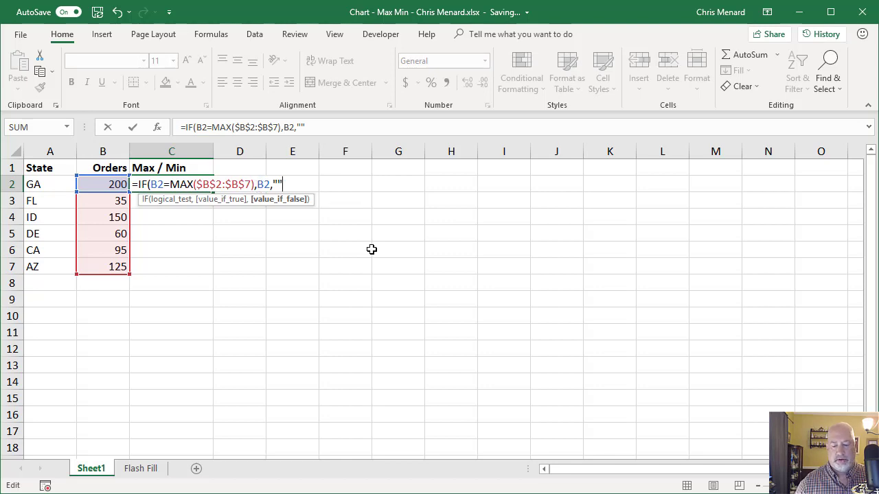
pyautogui.press('Return')
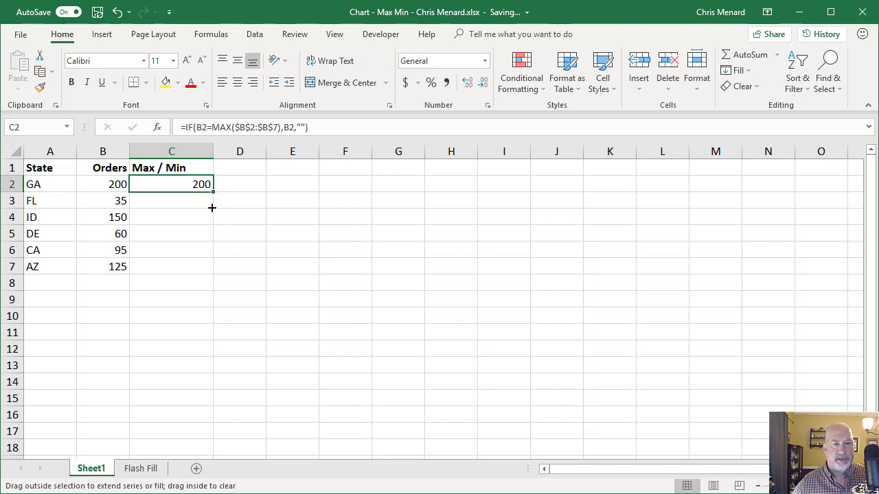
# Fill the Max/Min formula down to C7 and raise FL's orders to 230 so only FL's row shows a value
pyautogui.moveTo(212, 184); pyautogui.dragTo(211, 266)
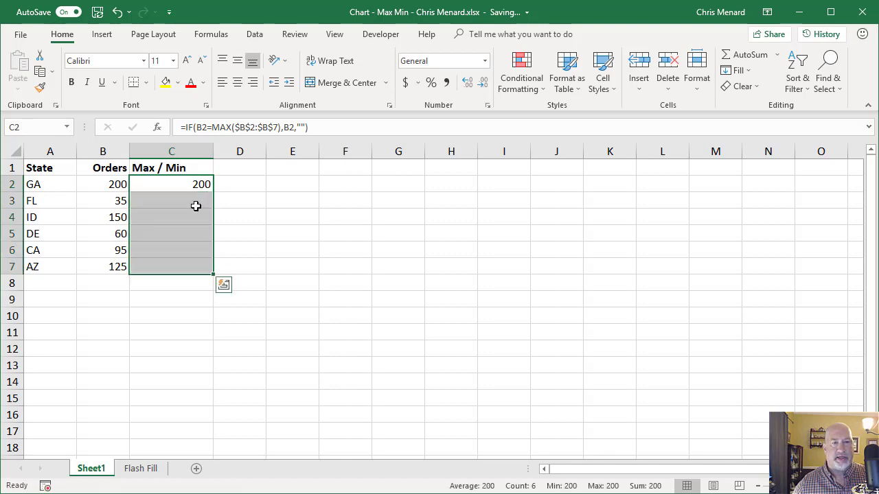
pyautogui.click(171, 217)
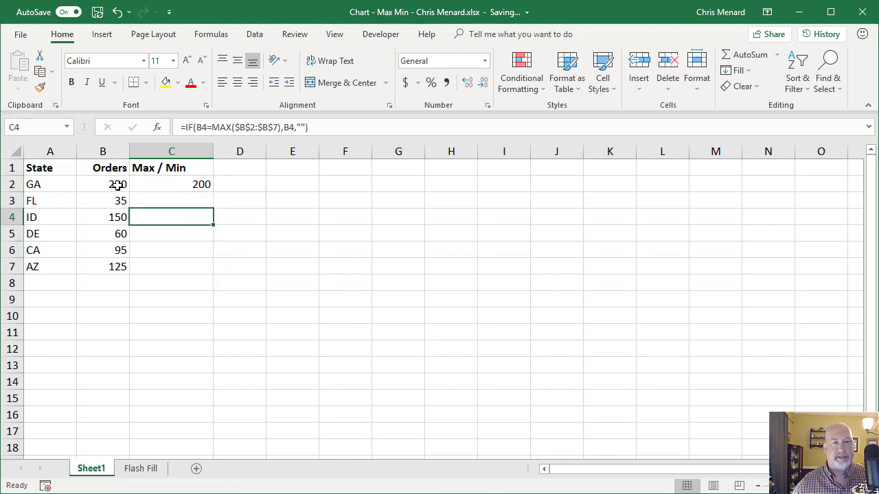
pyautogui.click(103, 217)
pyautogui.write('225')
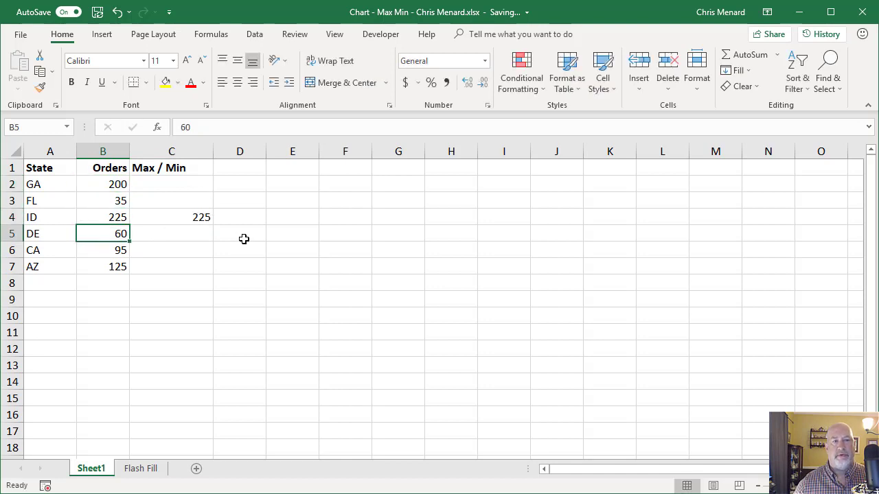
pyautogui.click(103, 201)
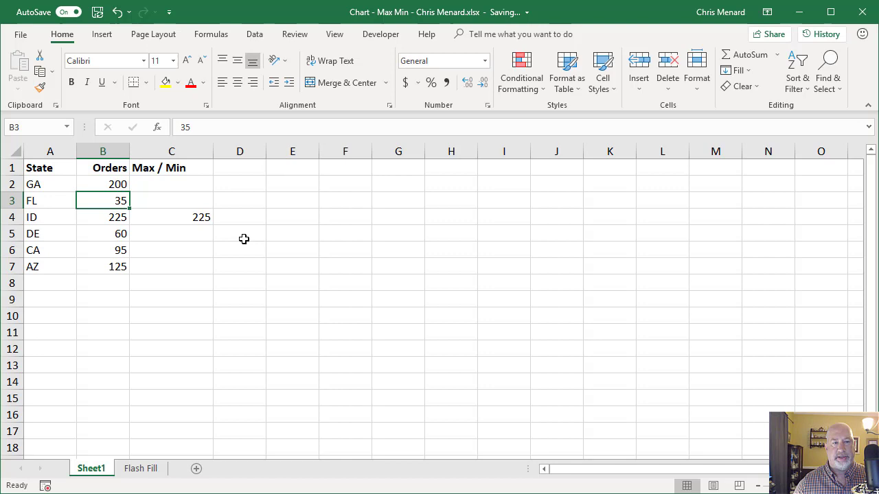
pyautogui.write('230')
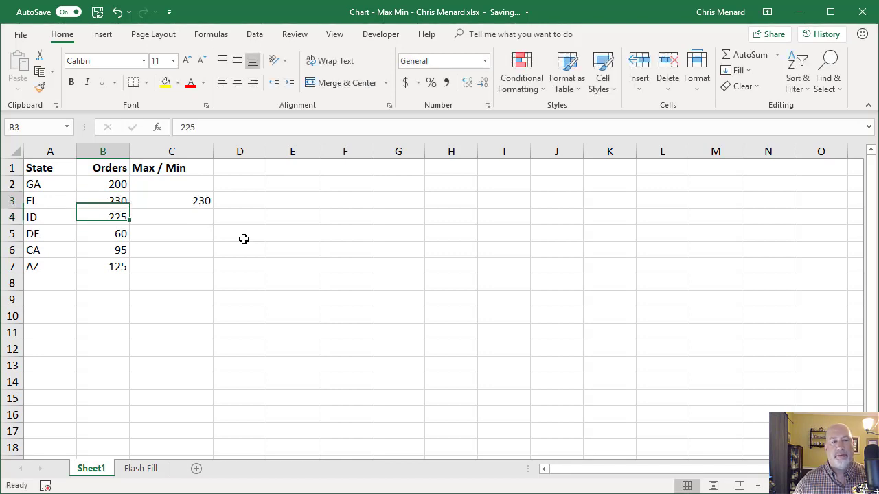
pyautogui.click(171, 184)
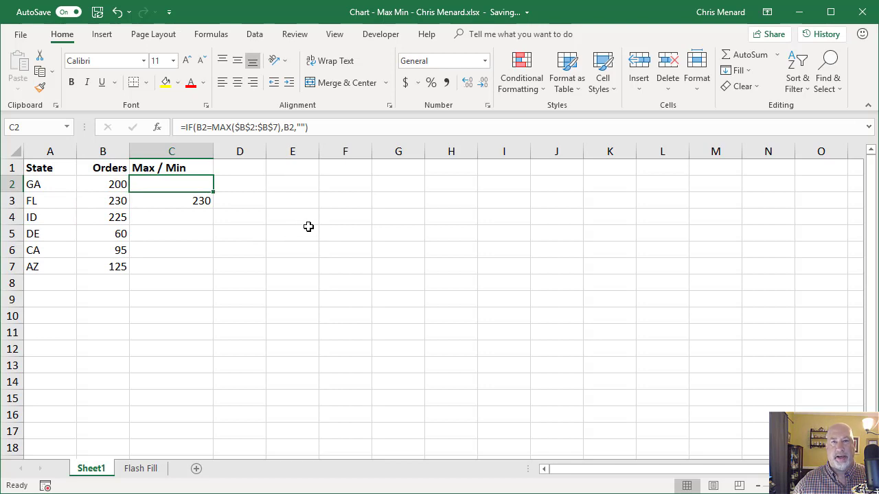
pyautogui.moveTo(196, 188)
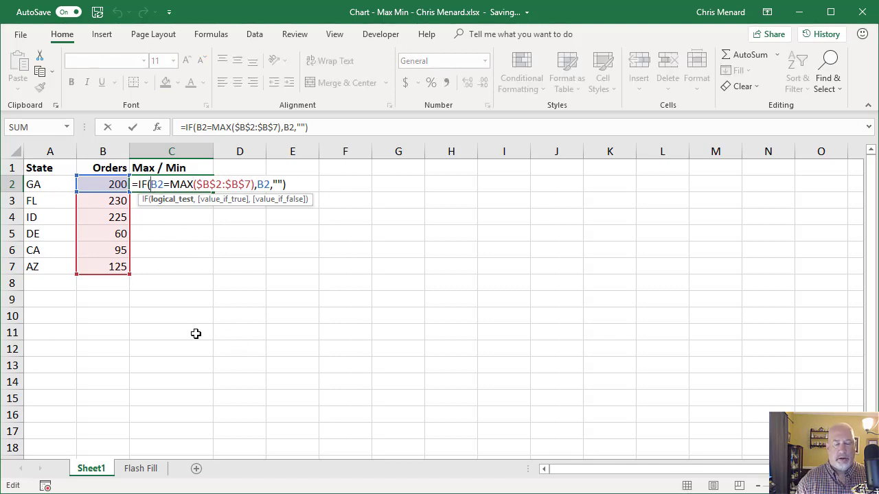
# Wrap C2's MAX test in an OR, discarding a mistyped function name first
pyautogui.write('OFr')
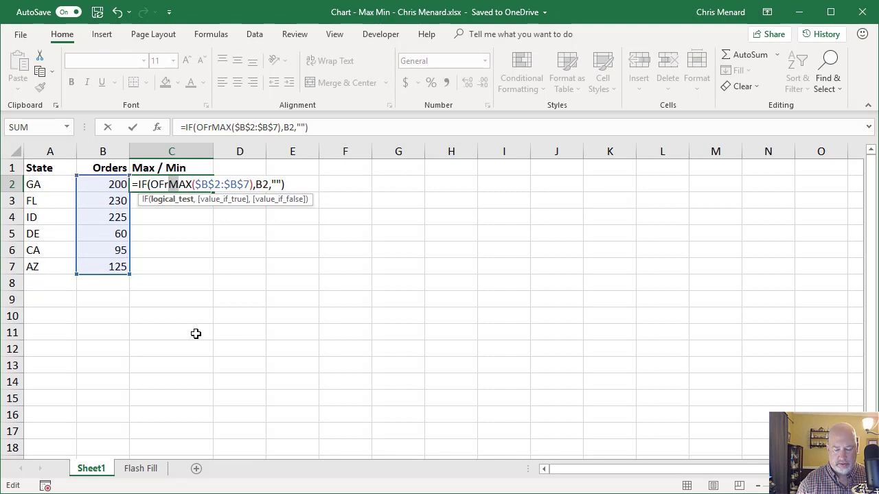
pyautogui.write('X')
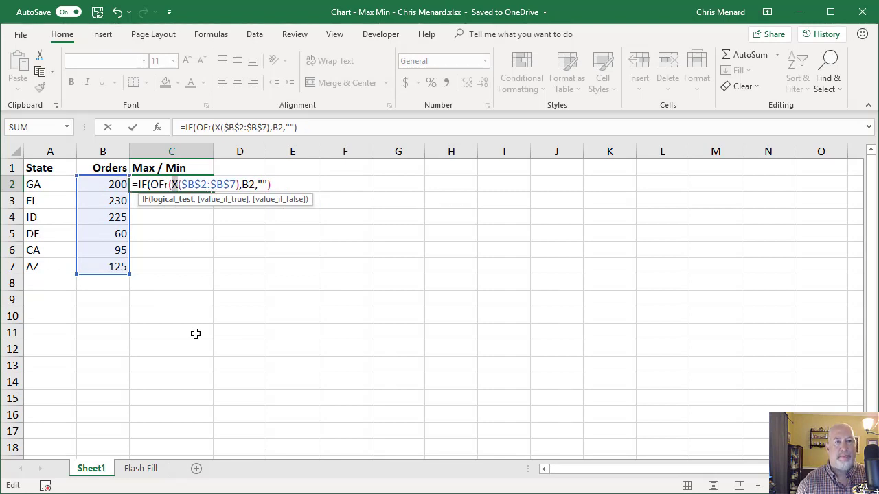
pyautogui.write('B2=MA')
pyautogui.press('Return')
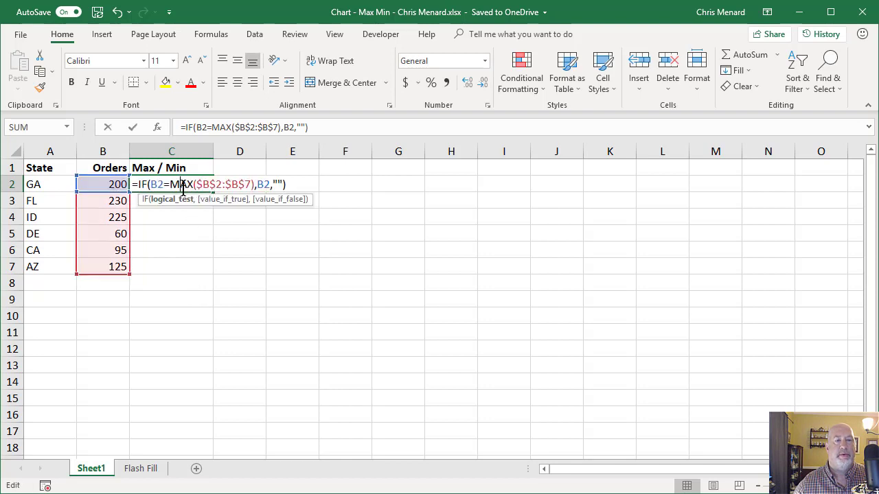
pyautogui.moveTo(214, 217)
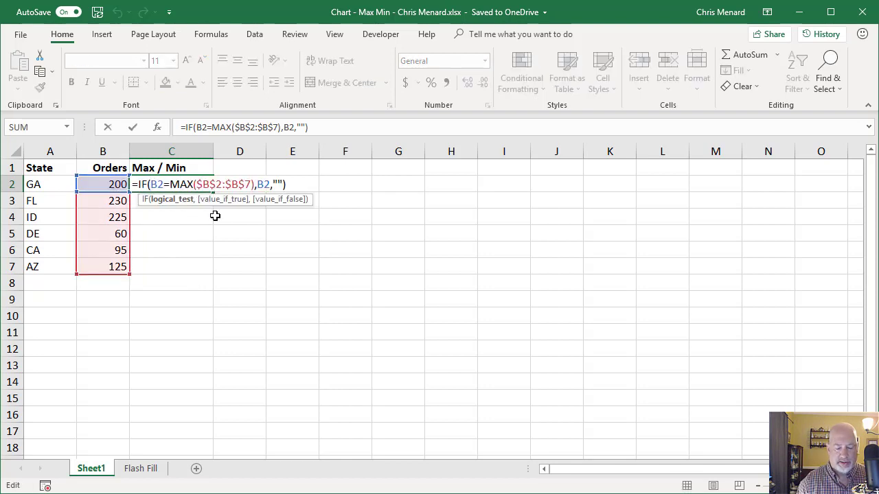
pyautogui.write('OR')
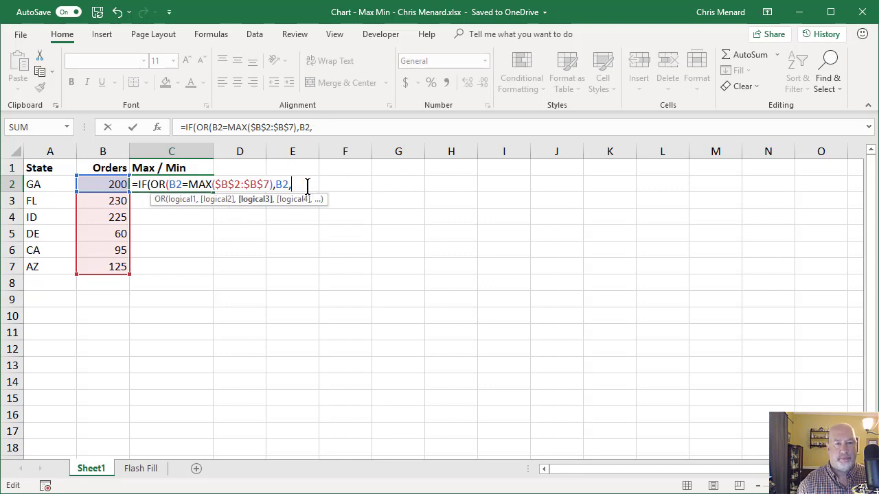
pyautogui.press('Backspace')
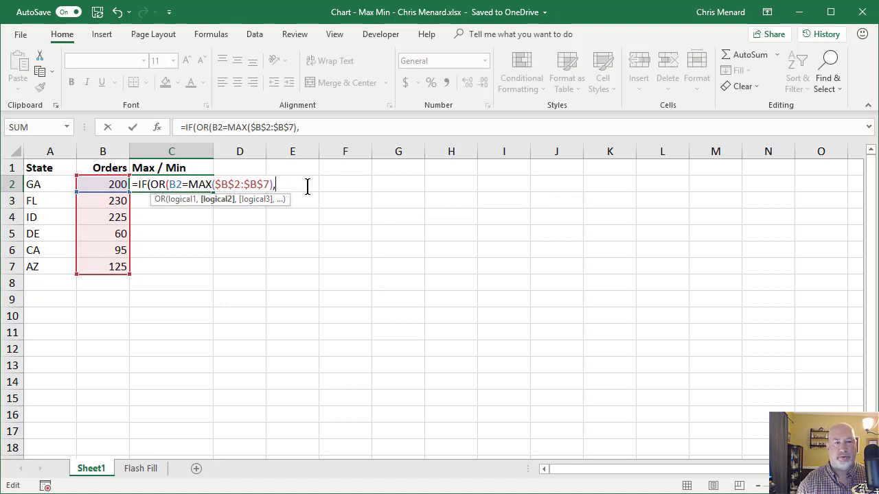
# Complete =IF(OR(B2=MAX($B$2:$B$7),B2=MIN($B$2:$B$7)),B2,"") so FL shows 230 and DE shows 60
pyautogui.write('B')
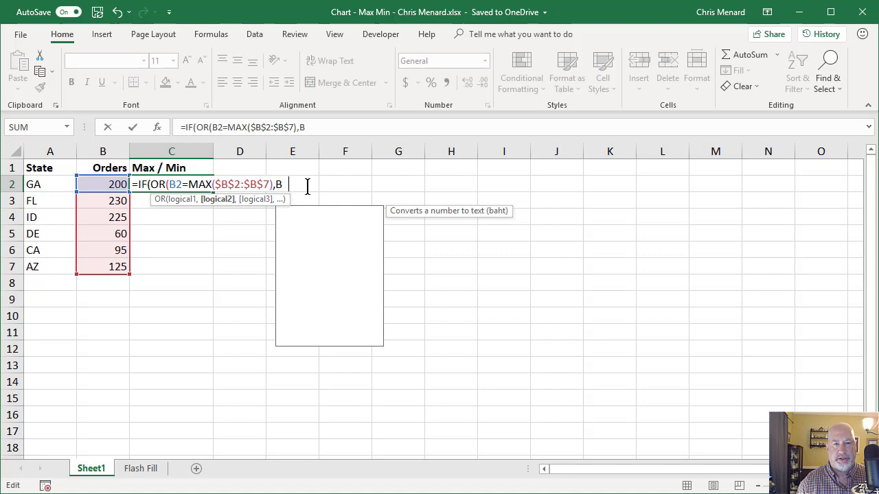
pyautogui.write('2=M')
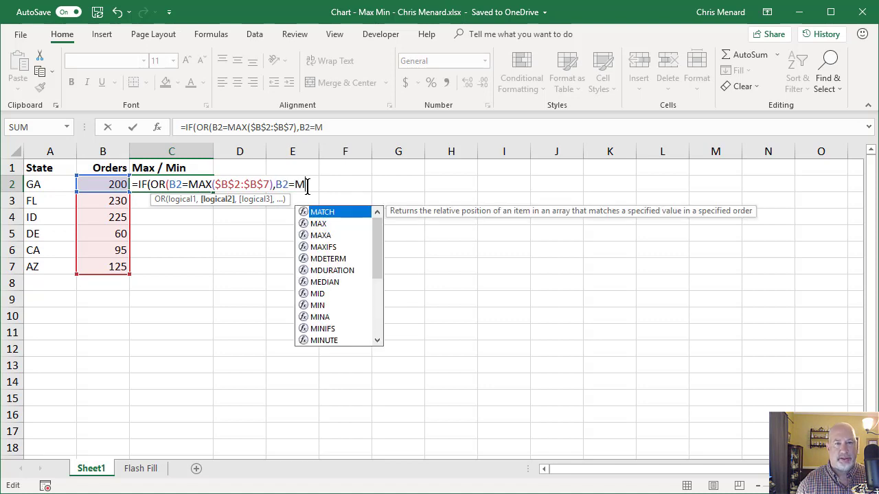
pyautogui.write('IN(B')
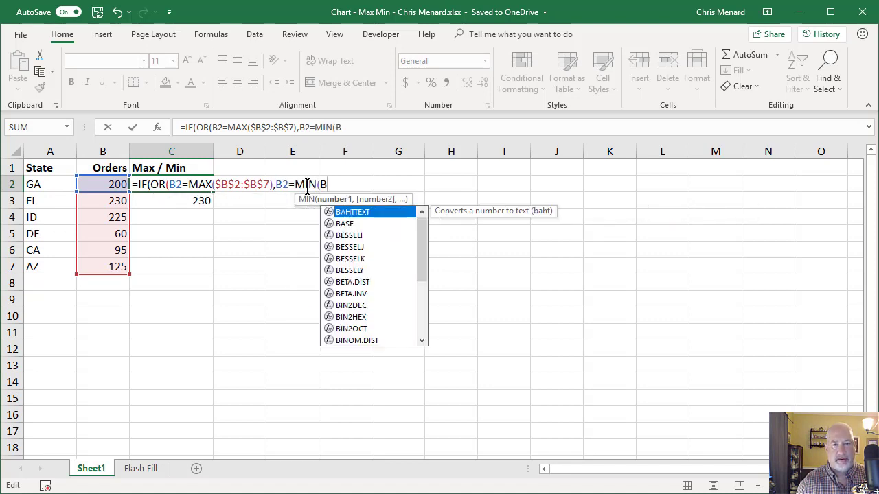
pyautogui.write('B2:B7')
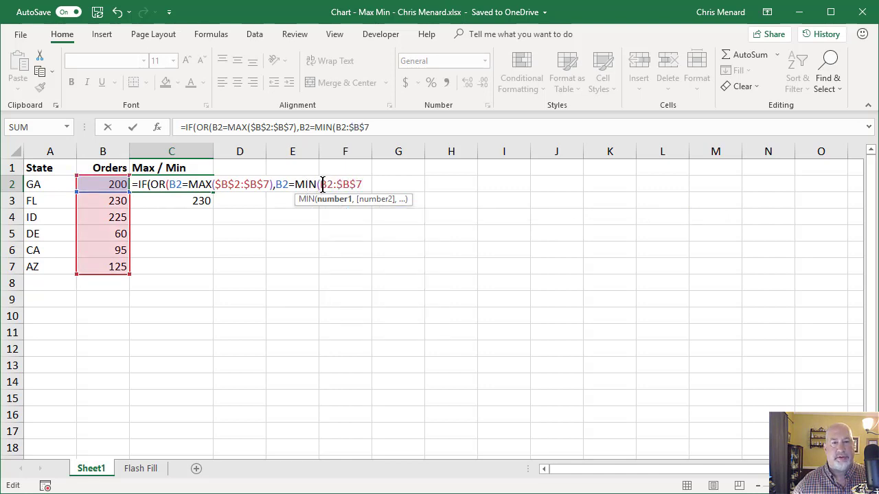
pyautogui.write('$B$2:$B$7')
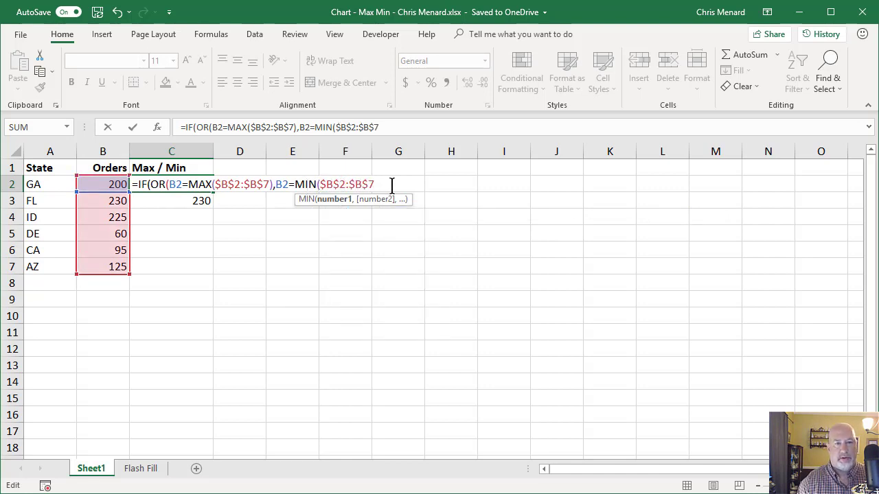
pyautogui.write(')')
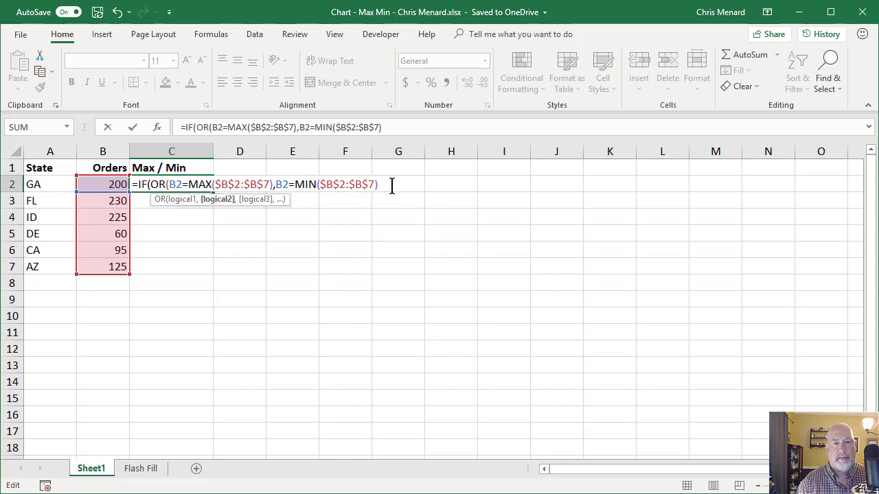
pyautogui.write(')')
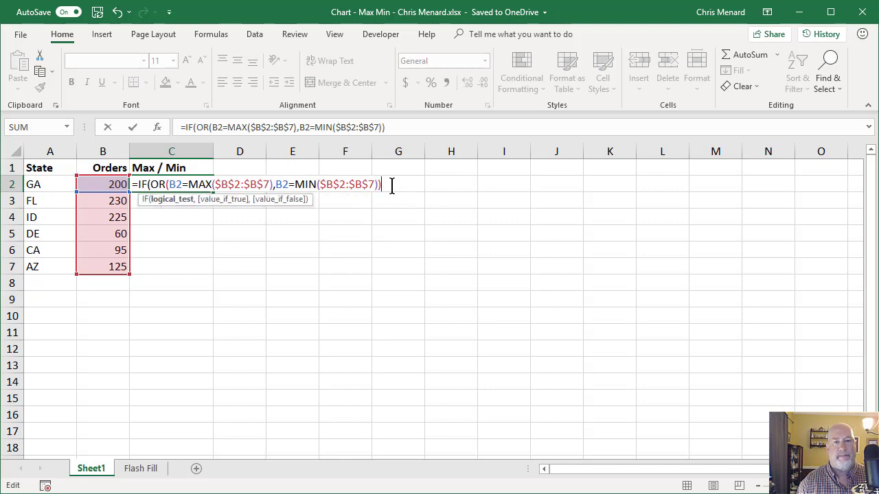
pyautogui.write(',B')
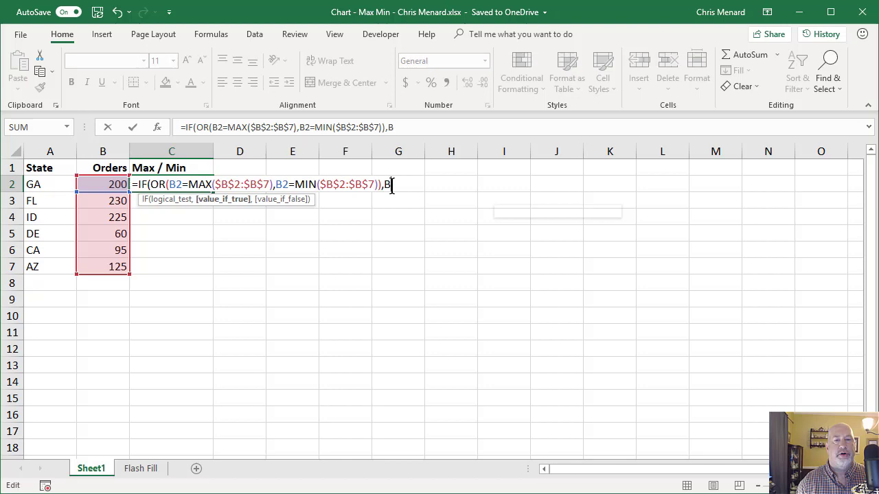
pyautogui.write('2,')
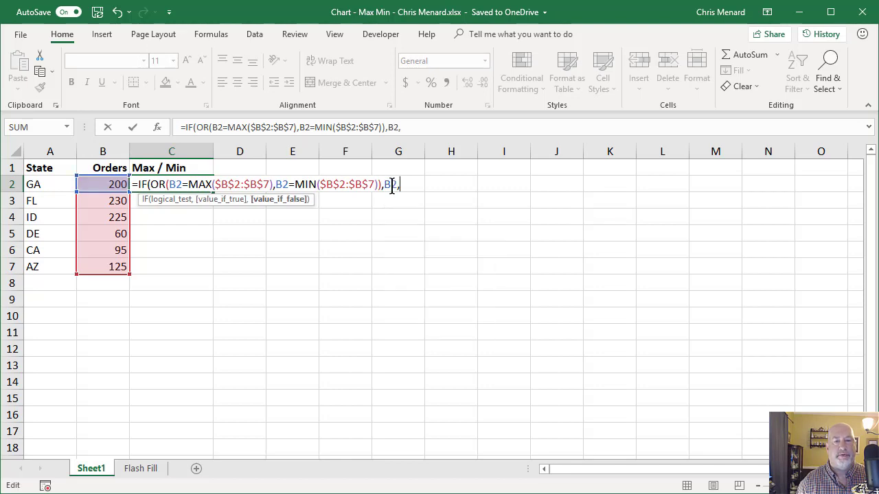
pyautogui.write('""')
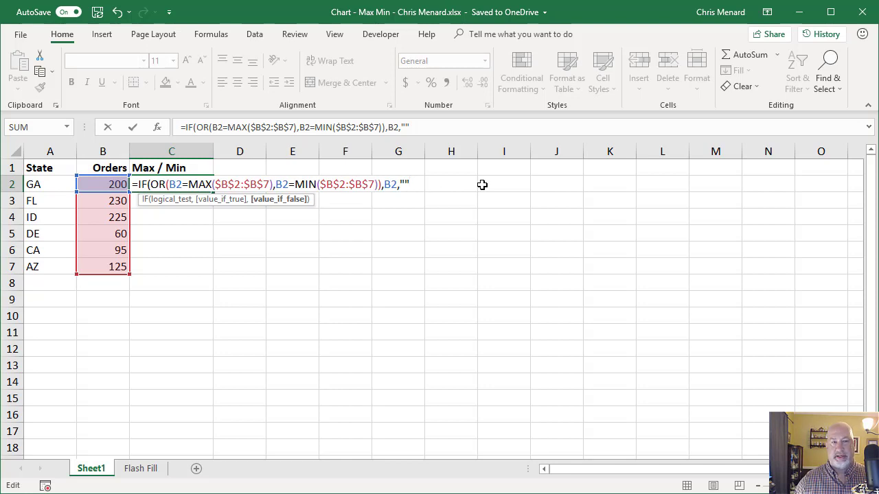
pyautogui.press('Return')
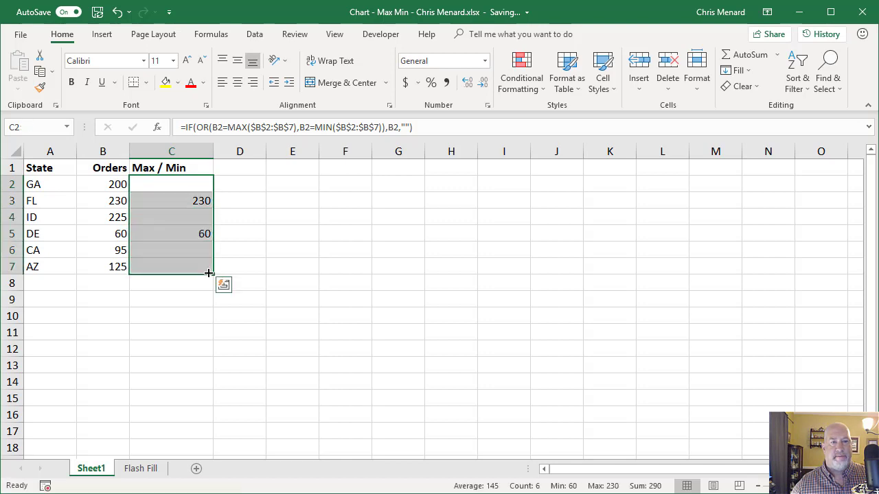
# Try inserting a column chart from the table, discarding the blank chart and the chart-type menu
pyautogui.click(239, 234)
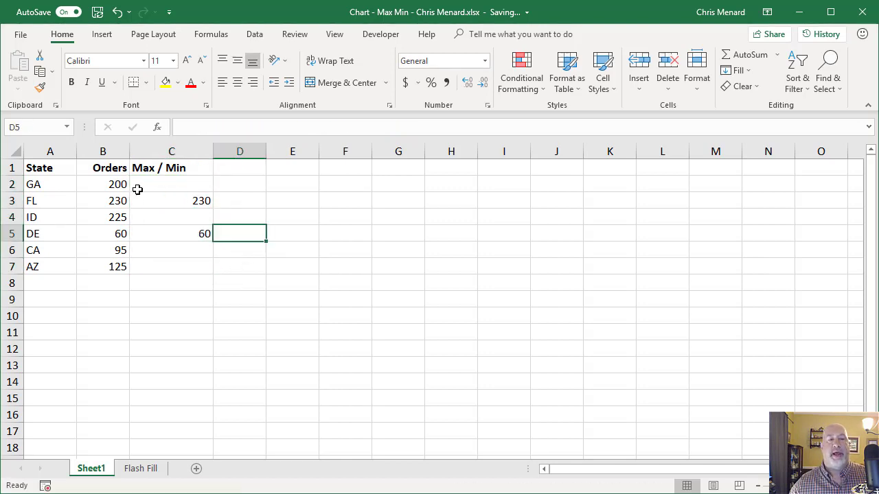
pyautogui.moveTo(49, 167); pyautogui.dragTo(190, 267)
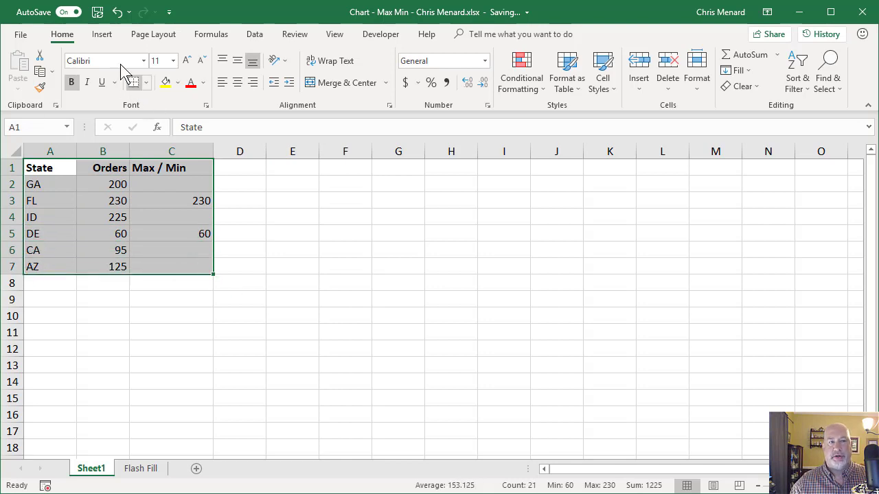
pyautogui.click(101, 33)
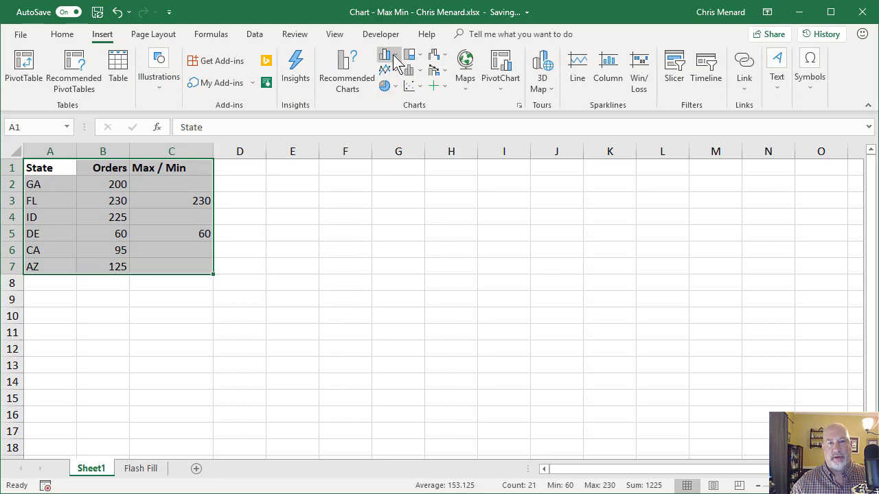
pyautogui.click(385, 55)
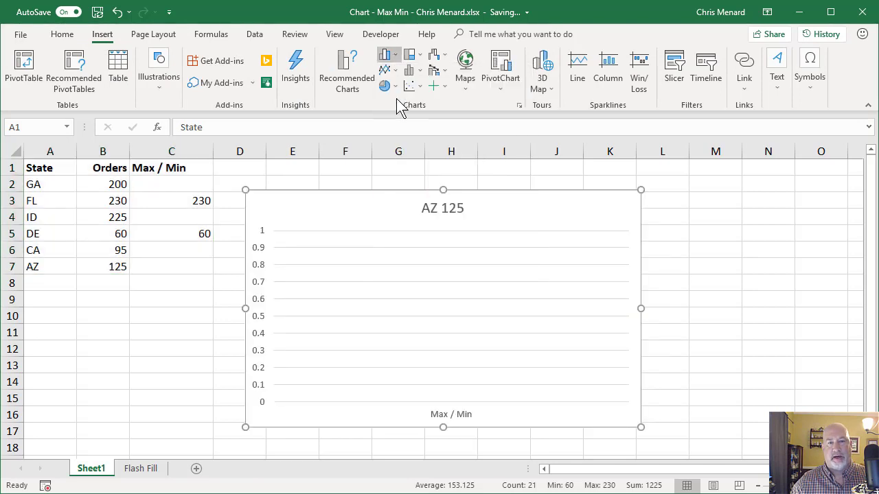
pyautogui.click(442, 309)
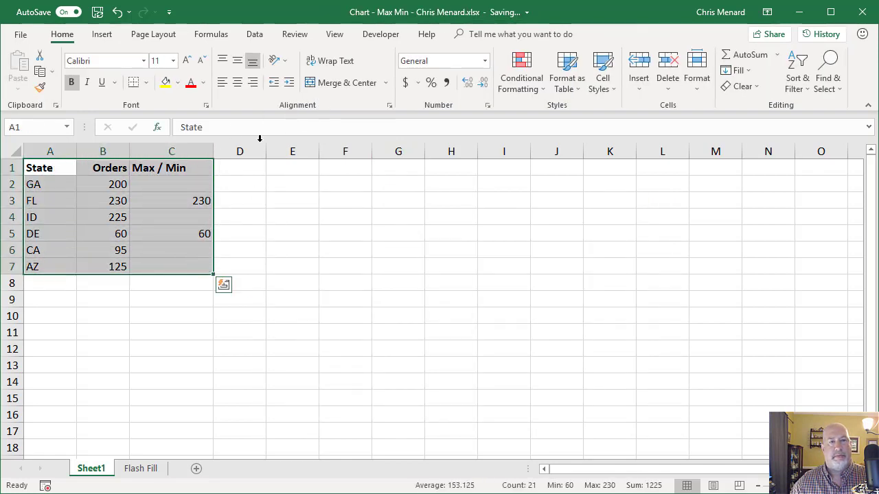
pyautogui.click(102, 33)
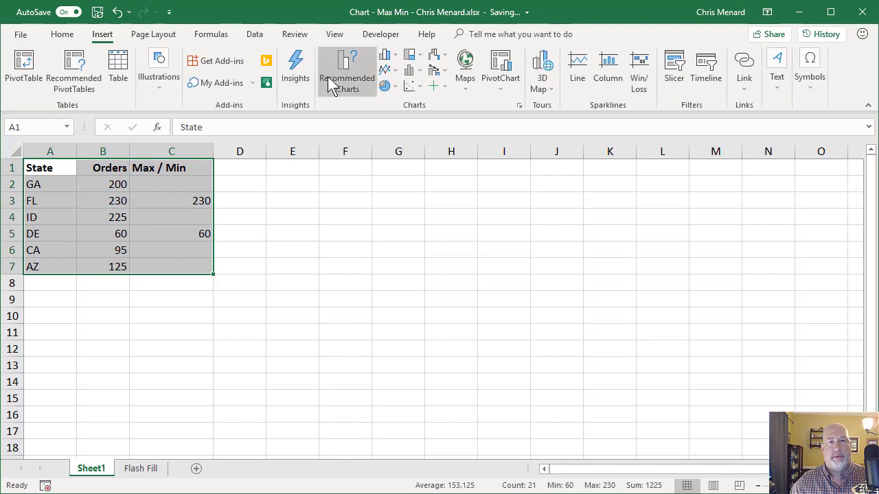
pyautogui.click(385, 54)
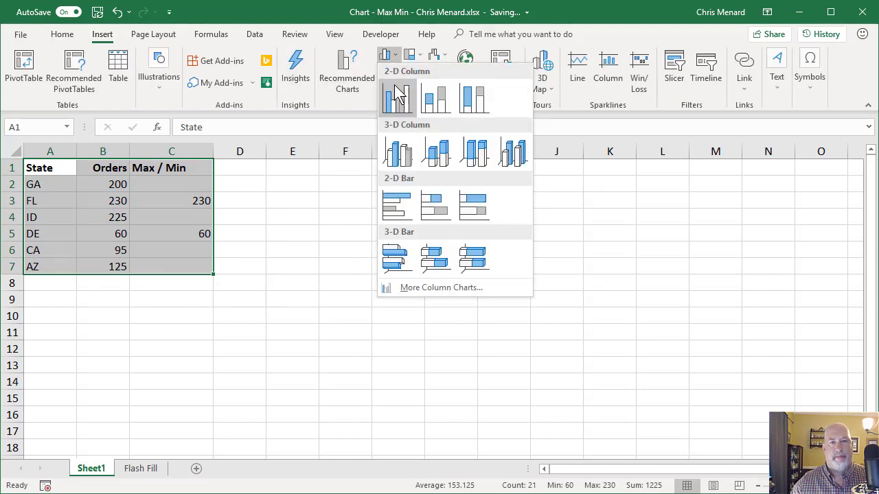
pyautogui.click(397, 99)
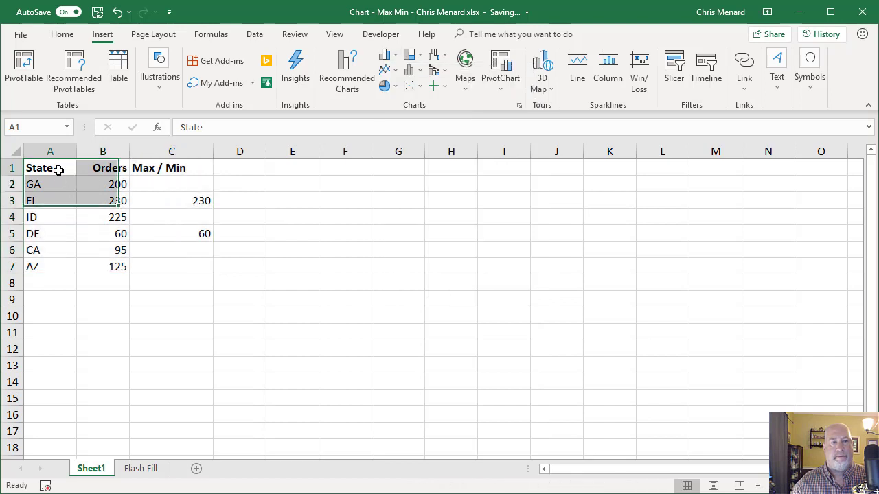
# Select the State, Orders and Max / Min table A1:C7 and bring up Recommended Charts
pyautogui.moveTo(49, 167); pyautogui.dragTo(172, 283)
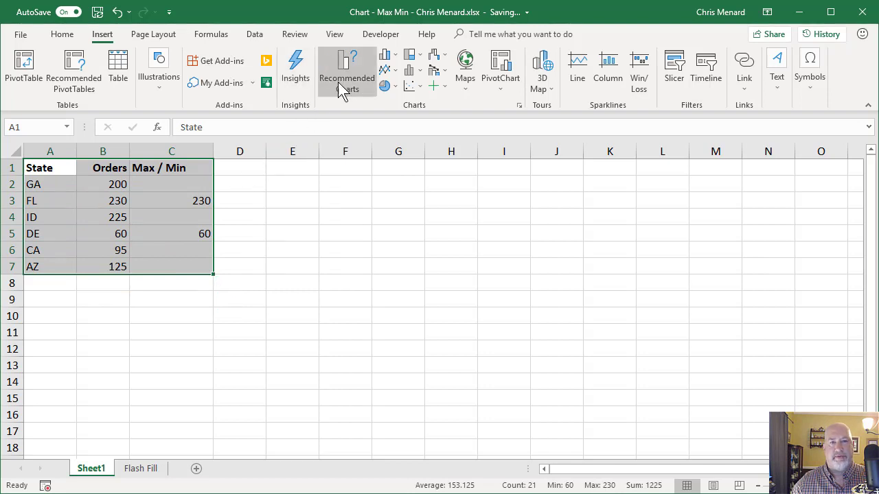
pyautogui.moveTo(350, 94)
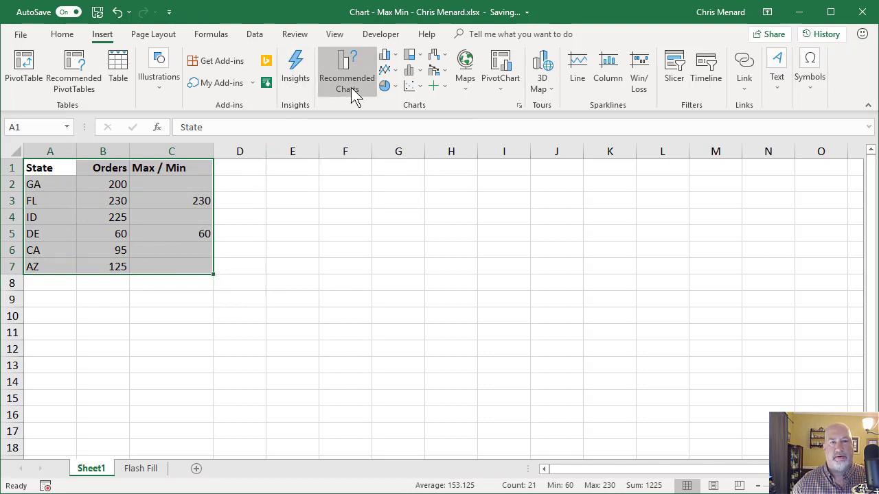
pyautogui.click(346, 69)
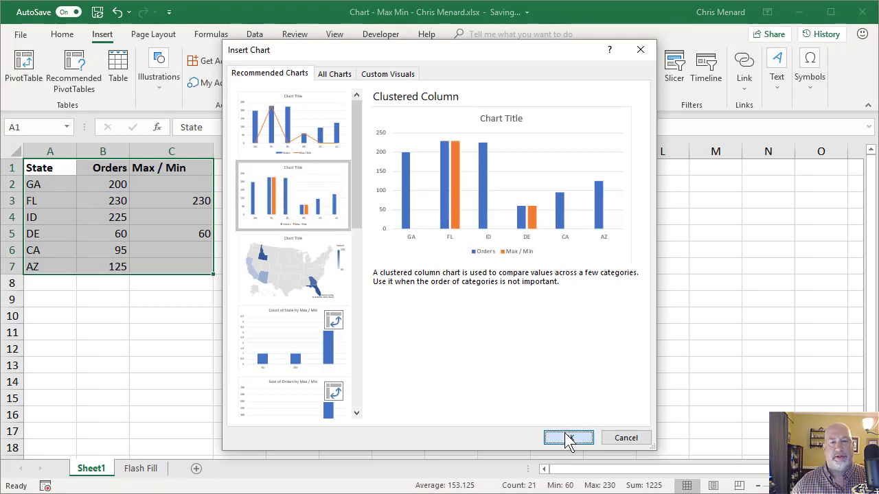
# Insert the suggested clustered column chart of Orders and Max / Min per state
pyautogui.click(569, 438)
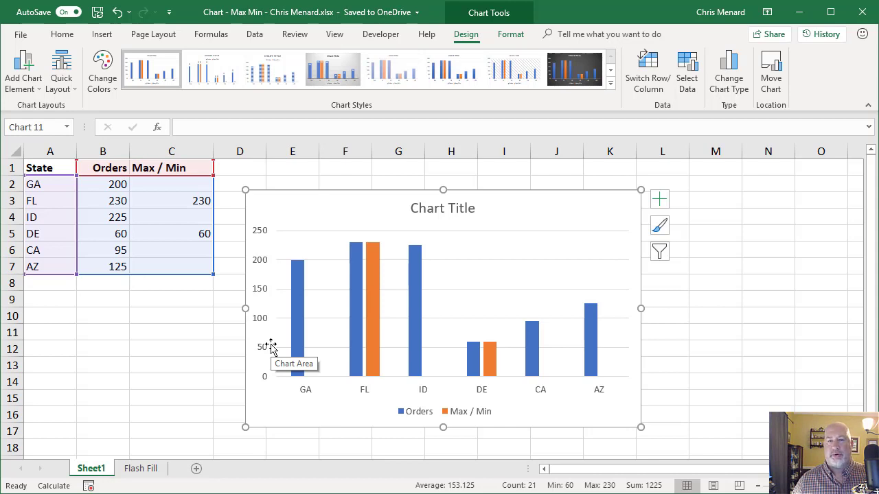
pyautogui.moveTo(418, 272)
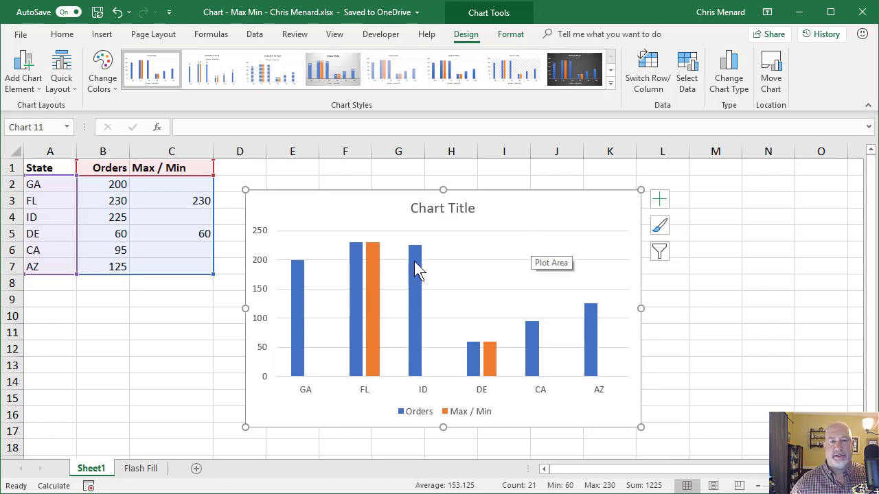
pyautogui.moveTo(360, 271)
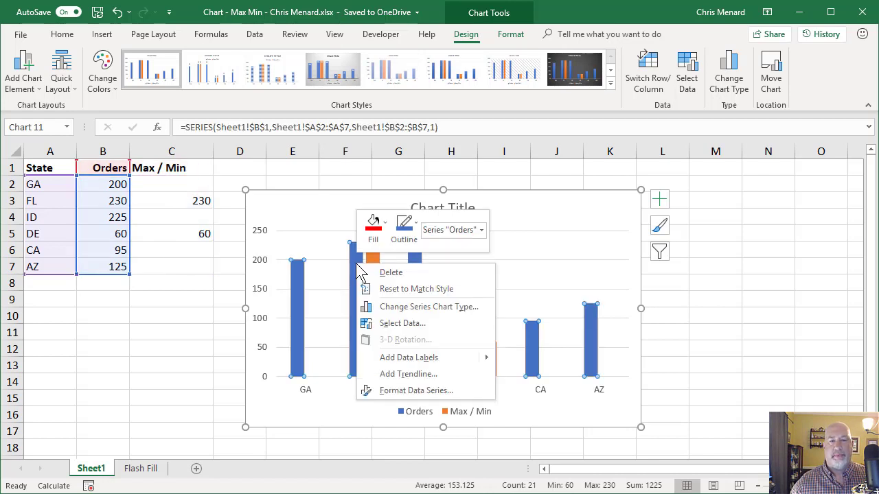
pyautogui.moveTo(410, 396)
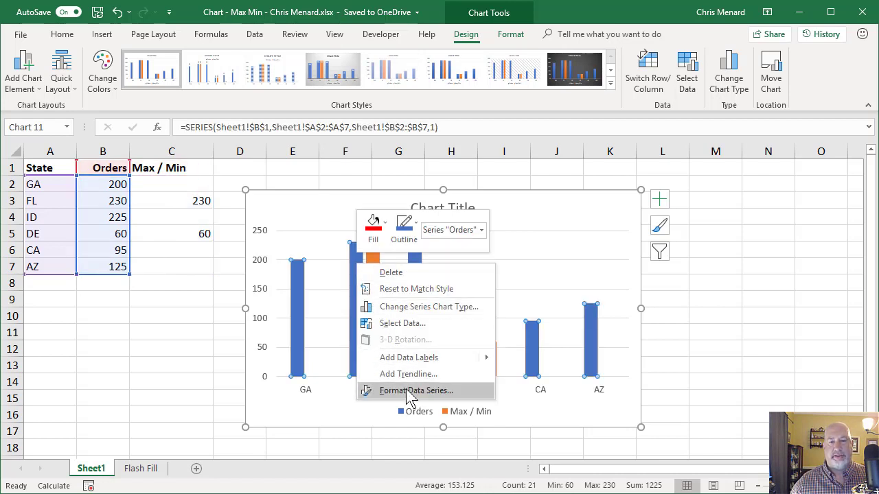
# Set the Orders series overlap to 100% so FL and DE appear as single orange bars
pyautogui.click(416, 390)
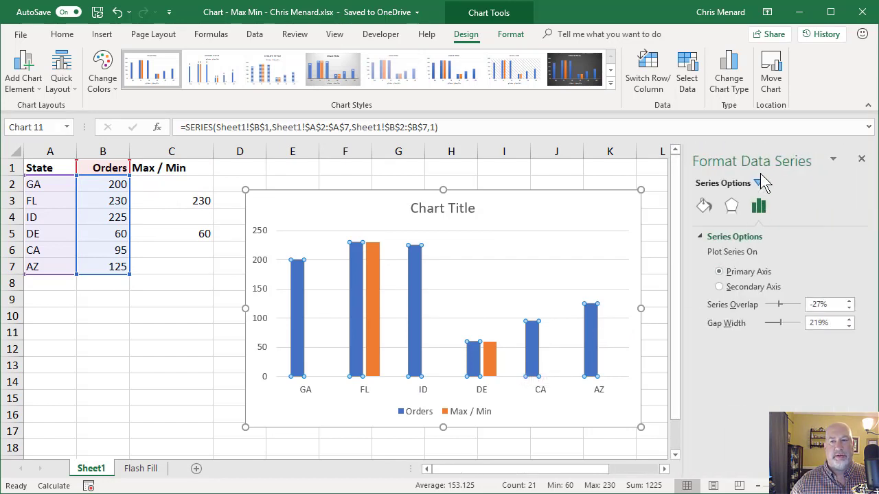
pyautogui.moveTo(758, 206)
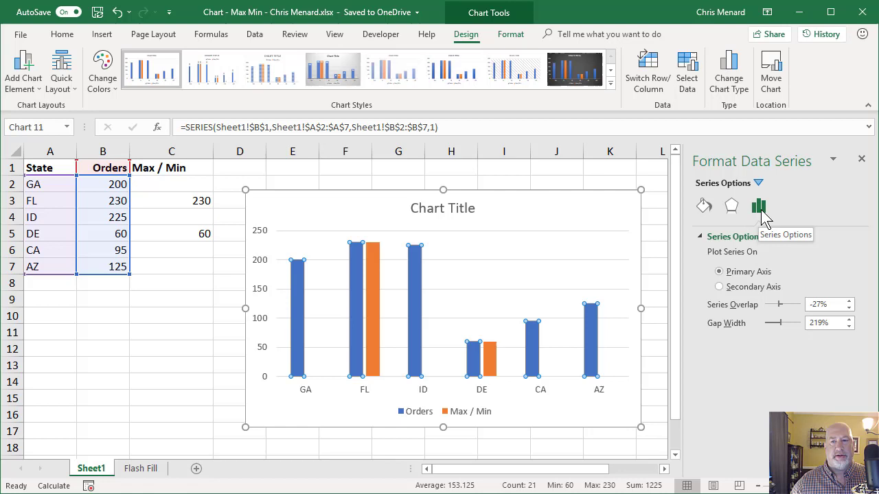
pyautogui.moveTo(731, 318)
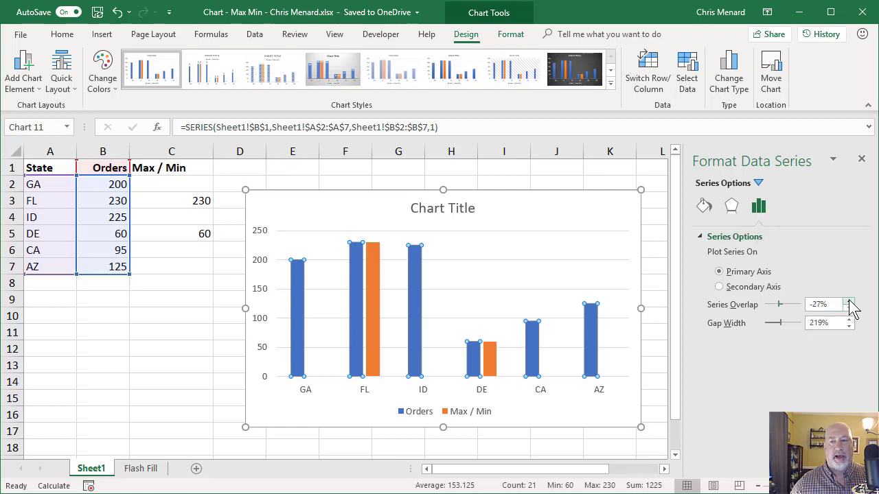
pyautogui.click(851, 301)
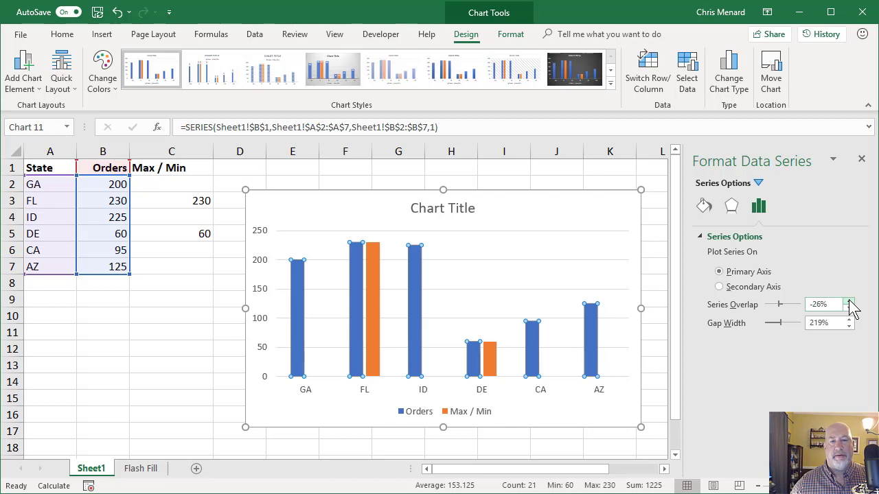
pyautogui.click(852, 300)
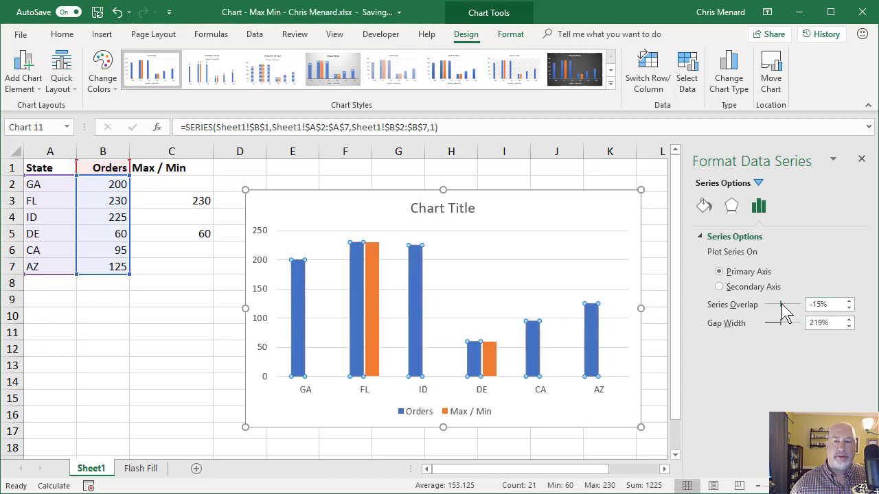
pyautogui.moveTo(775, 305); pyautogui.dragTo(786, 305)
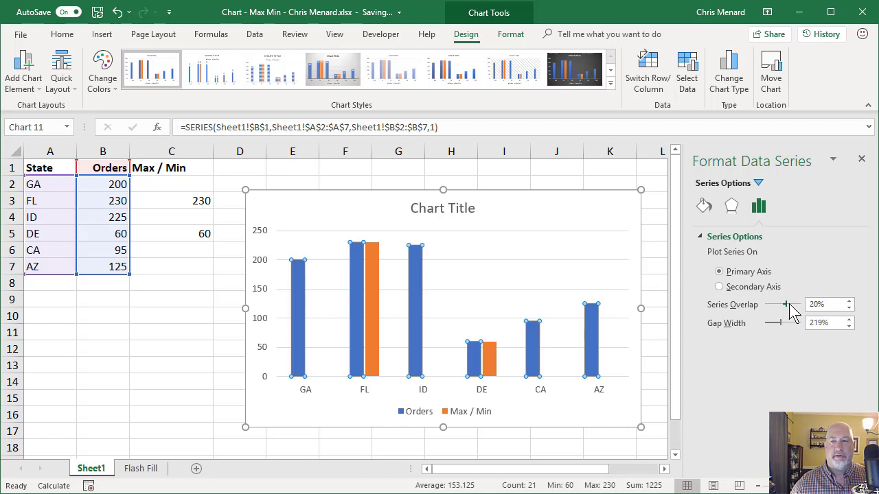
pyautogui.moveTo(785, 305); pyautogui.dragTo(802, 305)
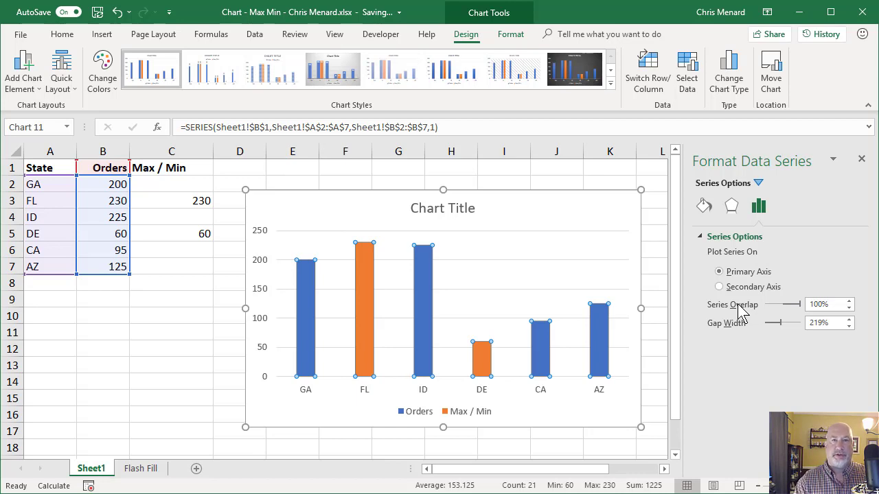
pyautogui.click(862, 159)
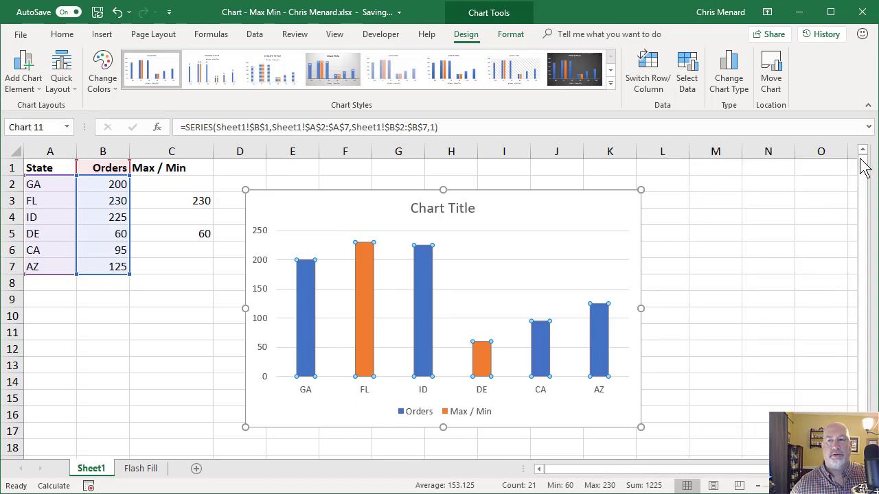
pyautogui.click(230, 233)
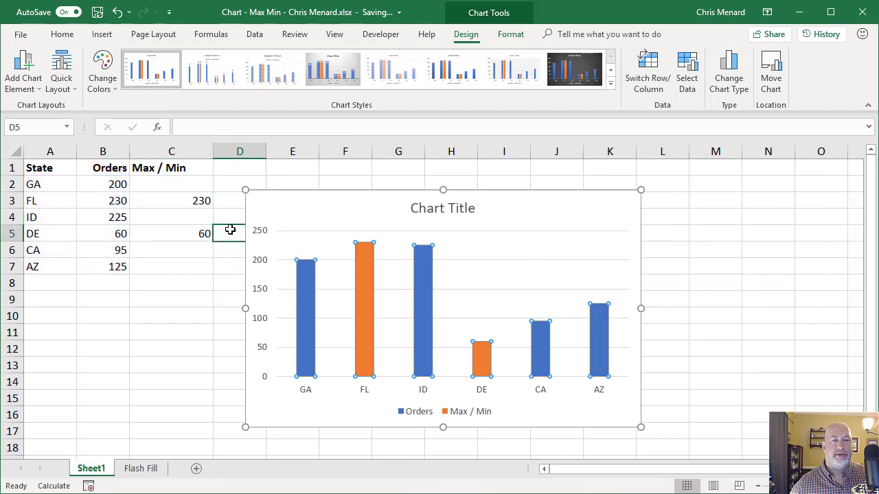
# Change AZ's orders to 250 and FL's to 58 so the chart highlights them orange, then review C2's formula
pyautogui.click(116, 193)
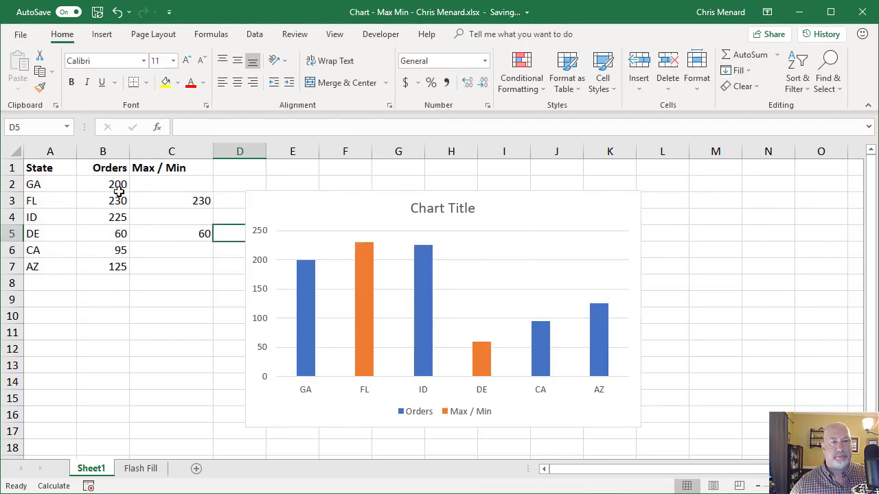
pyautogui.click(103, 266)
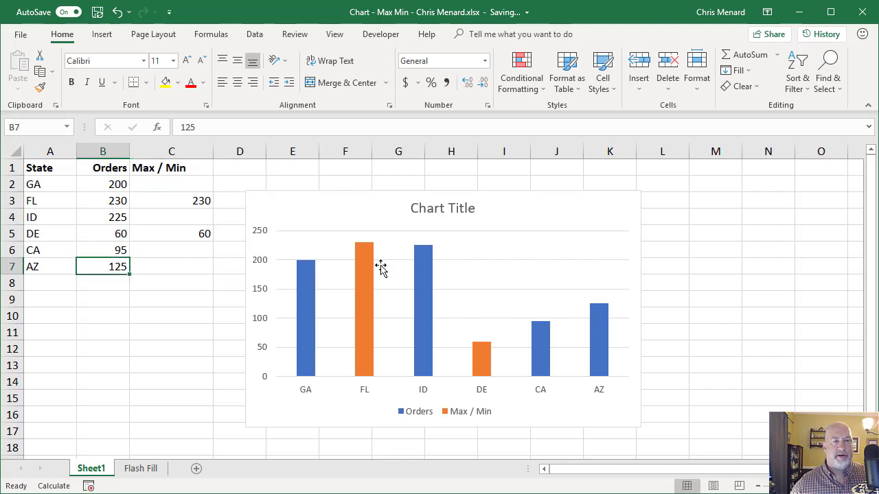
pyautogui.moveTo(381, 266)
pyautogui.write('250')
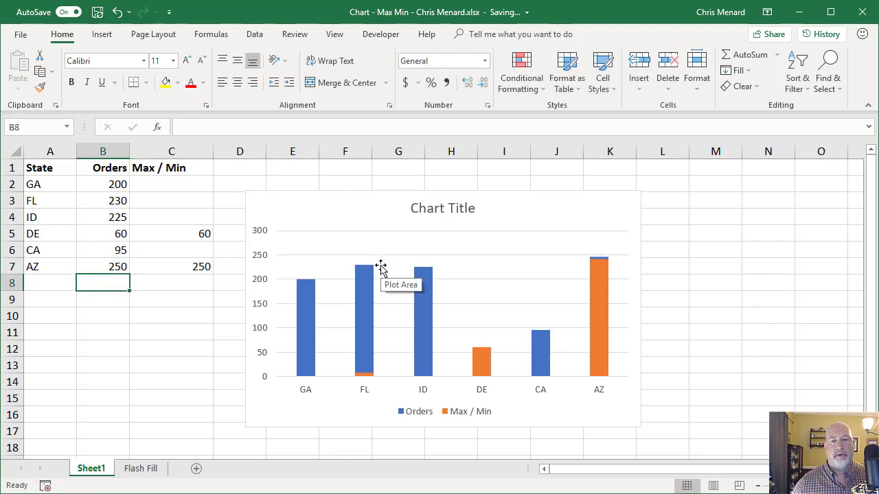
pyautogui.click(103, 217)
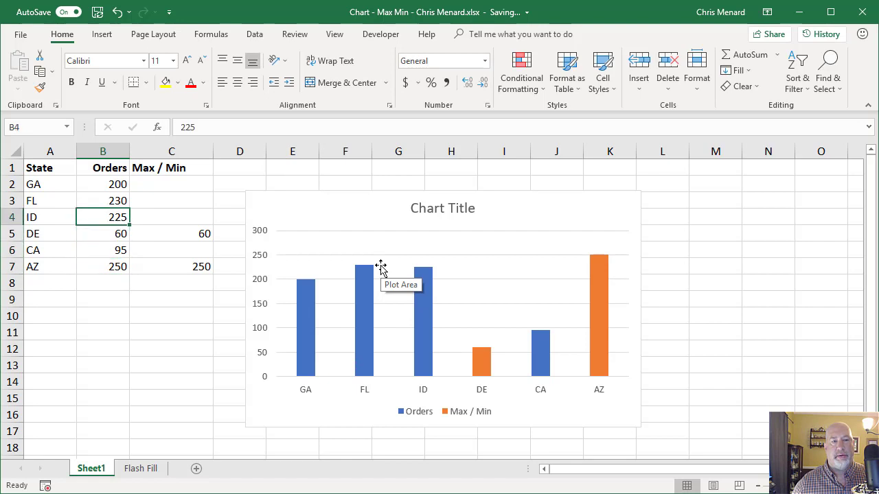
pyautogui.click(103, 201)
pyautogui.write('58')
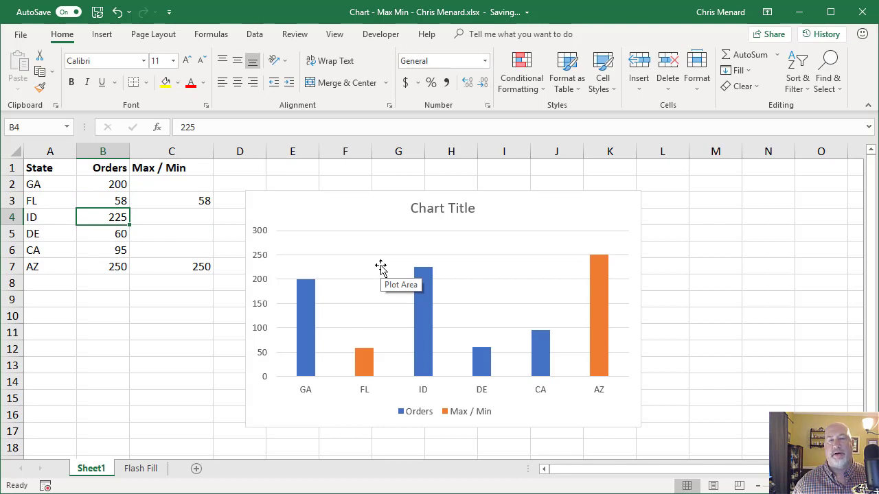
pyautogui.moveTo(187, 190)
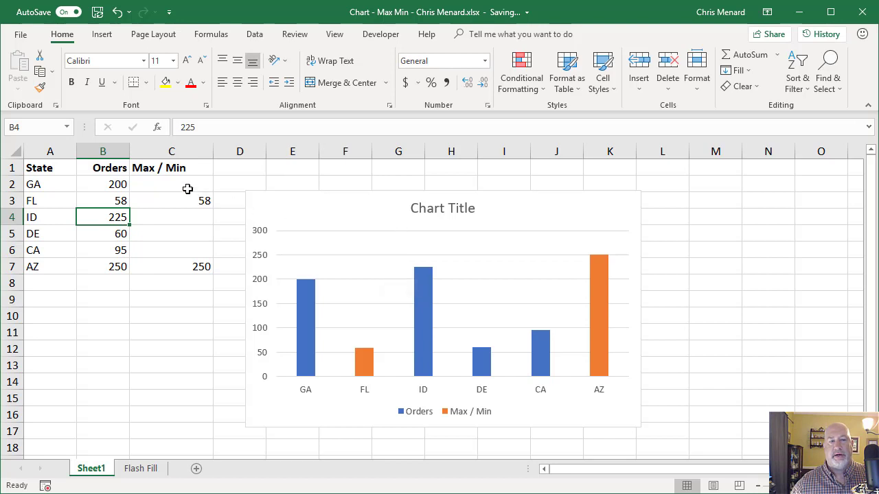
pyautogui.click(172, 184)
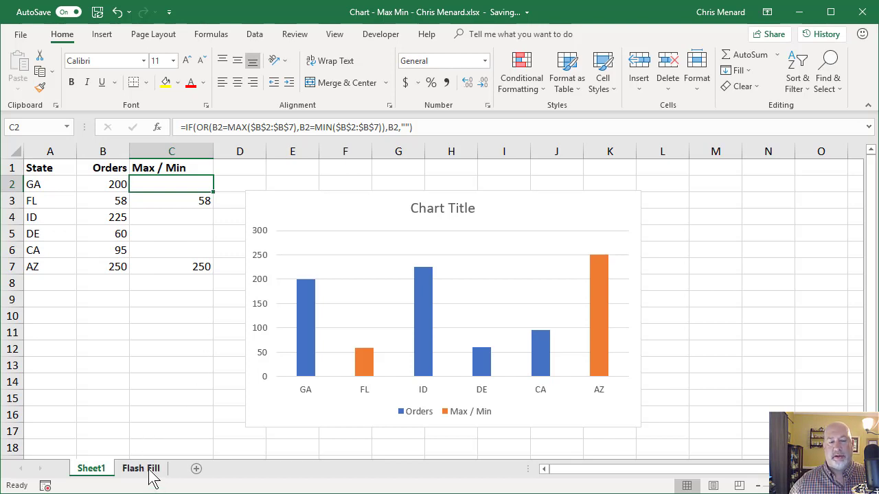
# On the Flash Fill sheet, enter 'Chris Menard' in I2 and Flash Fill (Ctrl+E) the remaining full names
pyautogui.click(140, 468)
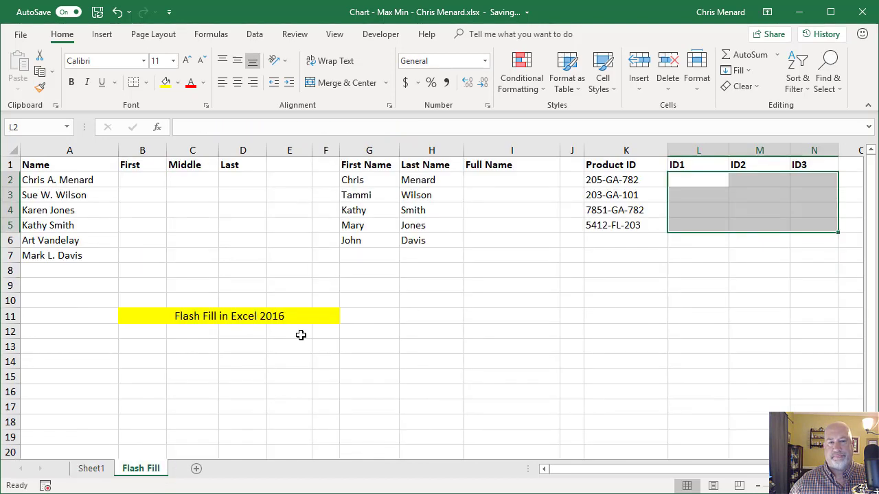
pyautogui.moveTo(538, 195)
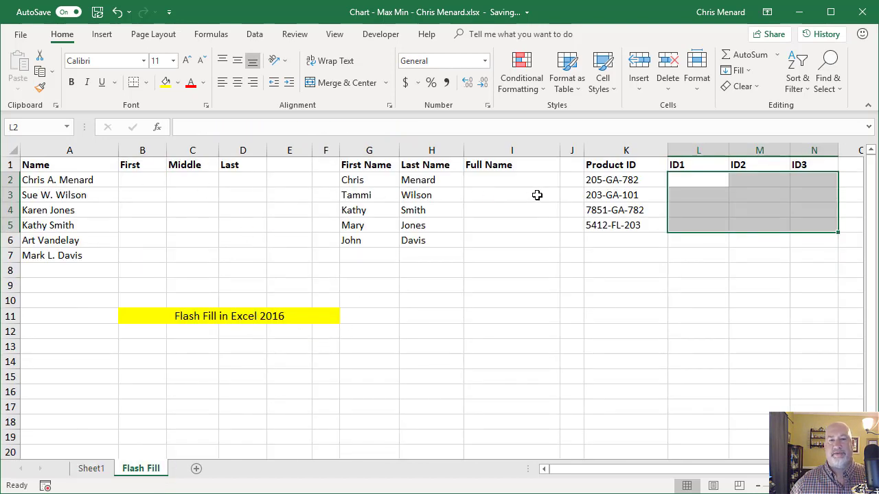
pyautogui.click(511, 179)
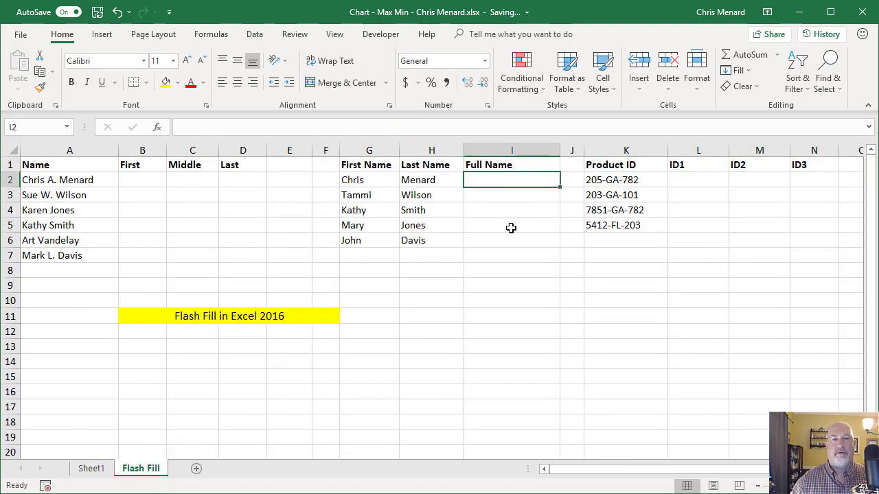
pyautogui.write('Chris')
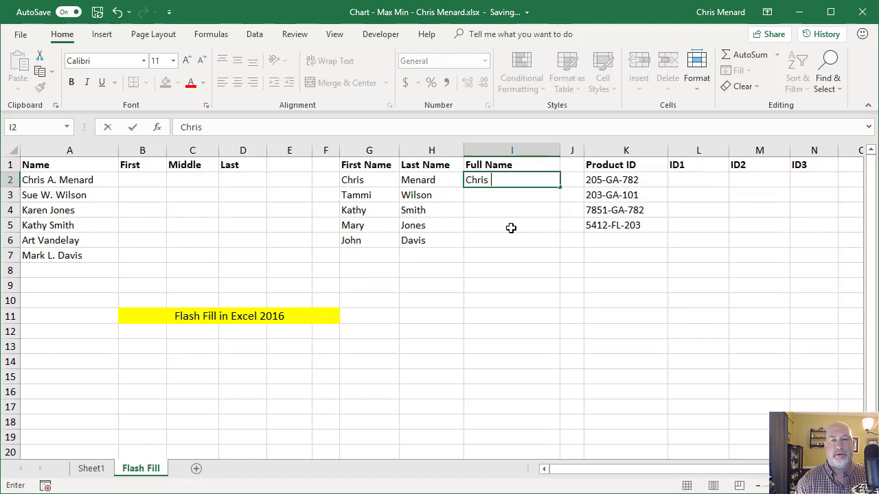
pyautogui.write('Menard')
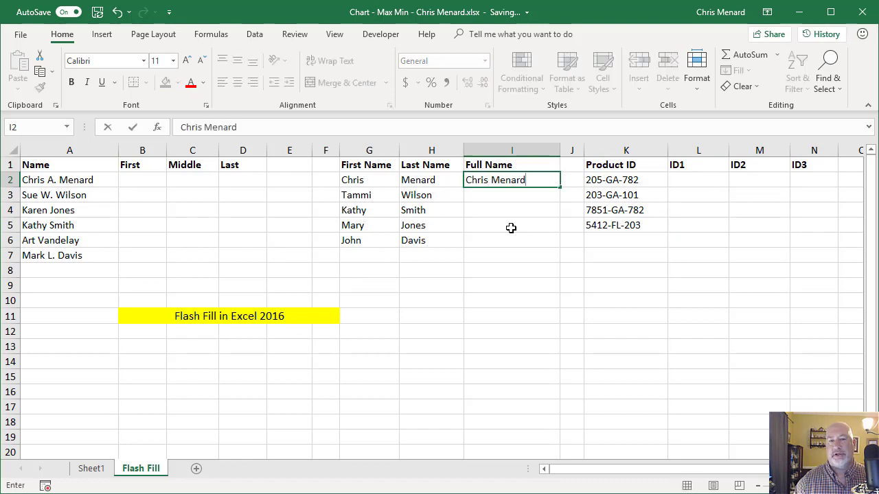
pyautogui.press('Return')
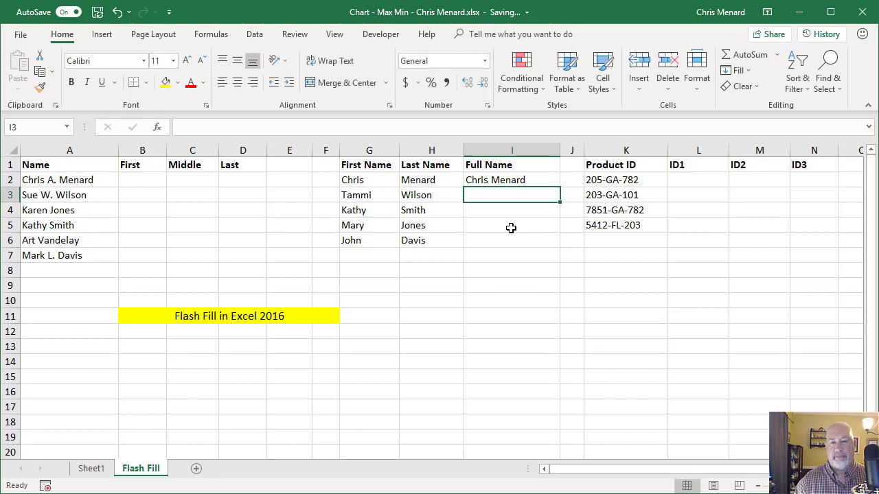
pyautogui.press('ctrl+e')
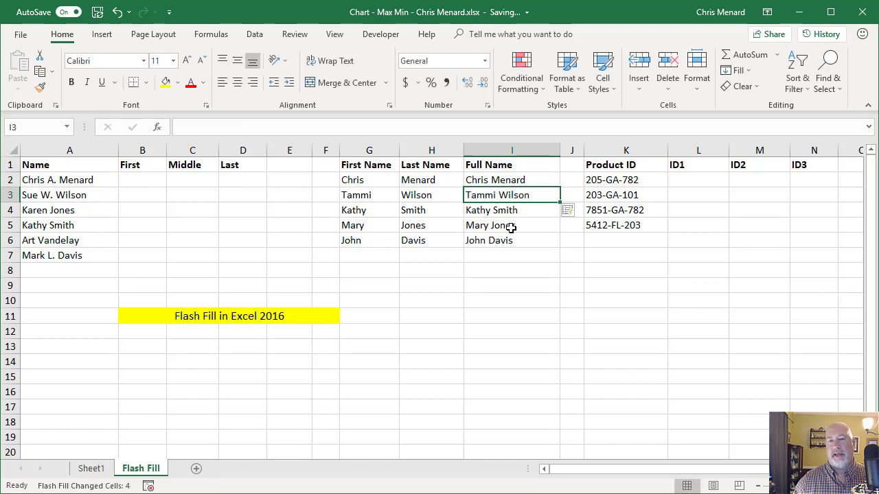
pyautogui.moveTo(313, 117)
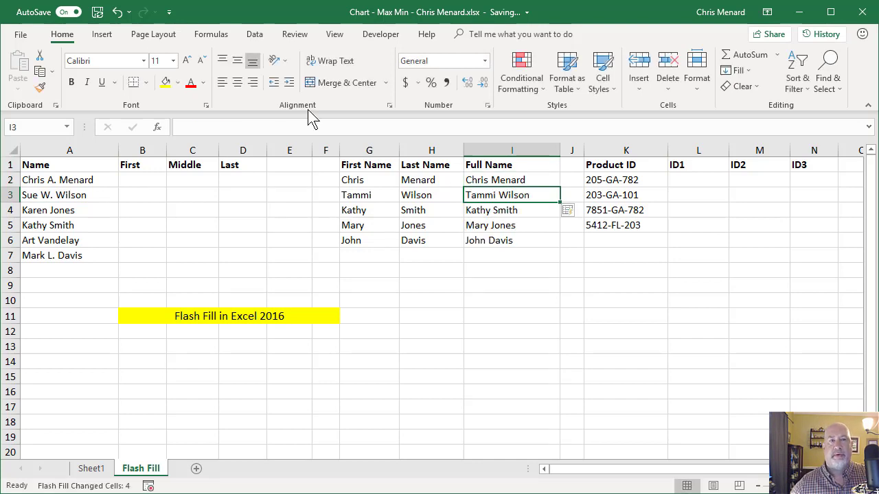
pyautogui.click(255, 33)
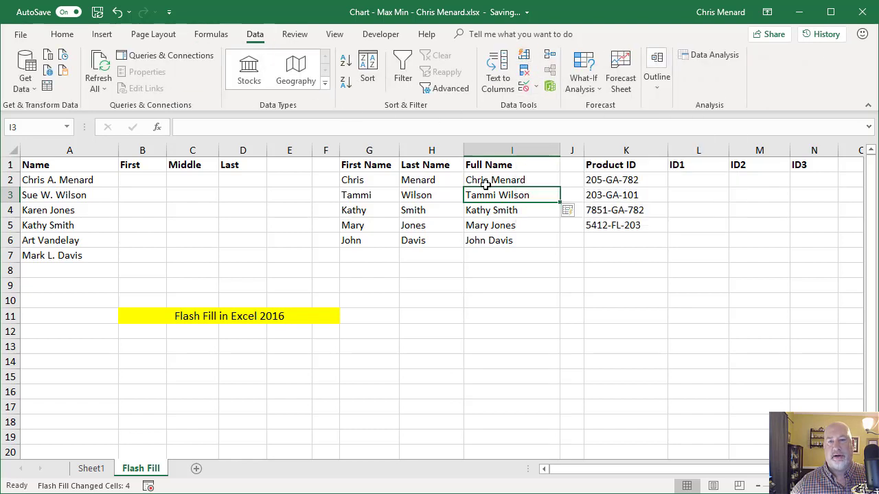
# Enter the GA example and Flash Fill so all four Product IDs split into ID1, ID2 and ID3
pyautogui.click(697, 180)
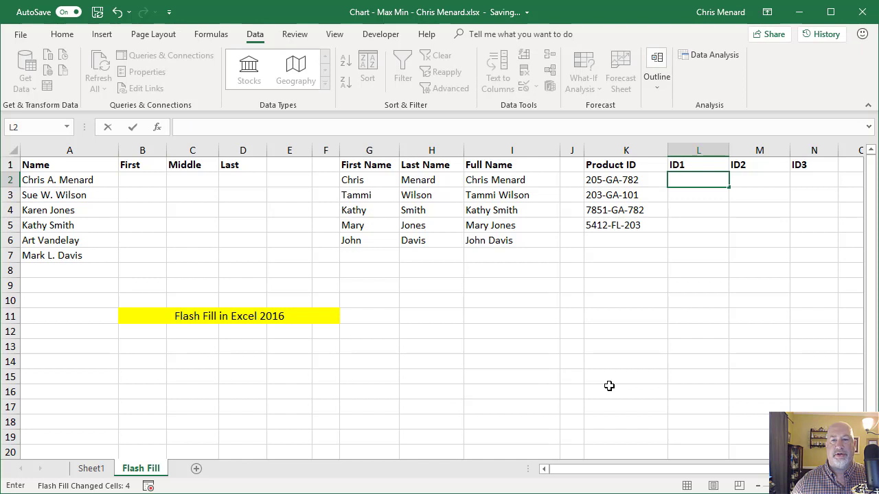
pyautogui.write('GA')
pyautogui.click(813, 180)
pyautogui.write('78')
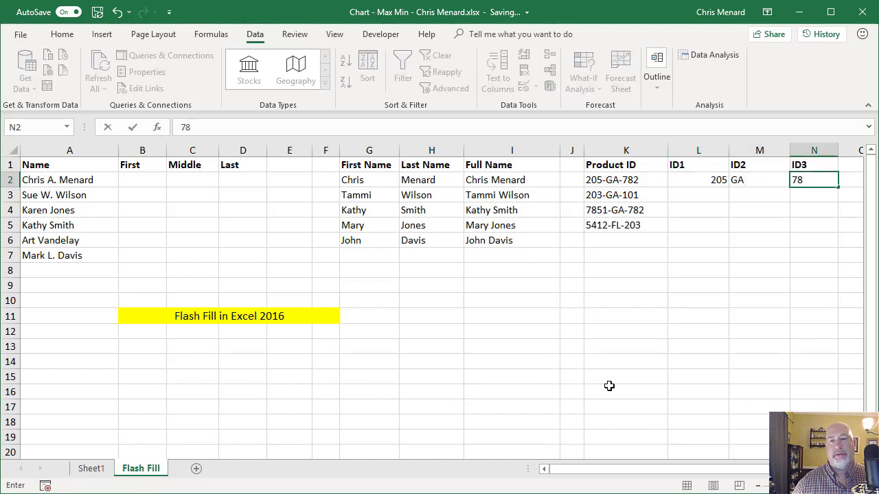
pyautogui.write('2')
pyautogui.press('Return')
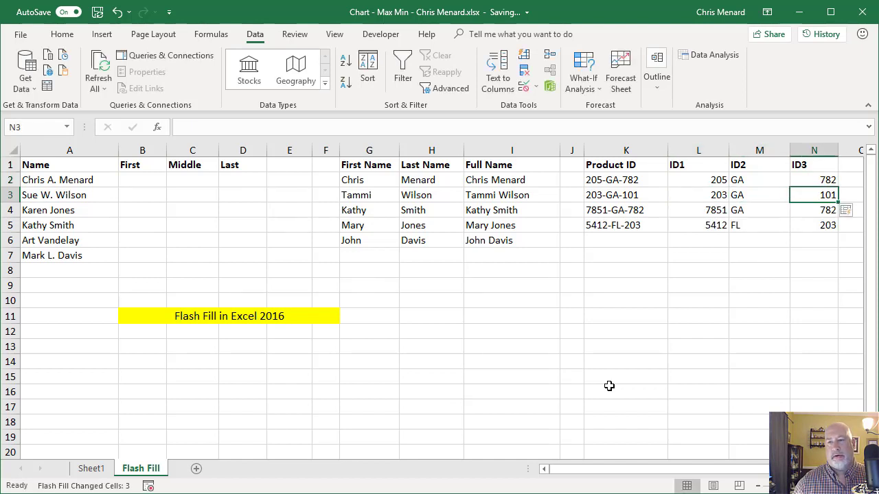
pyautogui.click(697, 195)
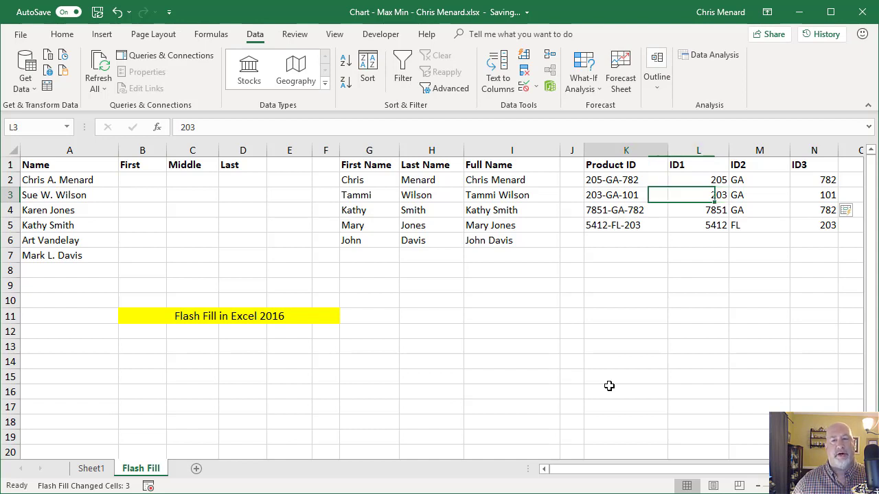
# Enter Chris and A. as examples and Flash Fill the six names into First, Middle and Last
pyautogui.click(69, 180)
pyautogui.write('Ch')
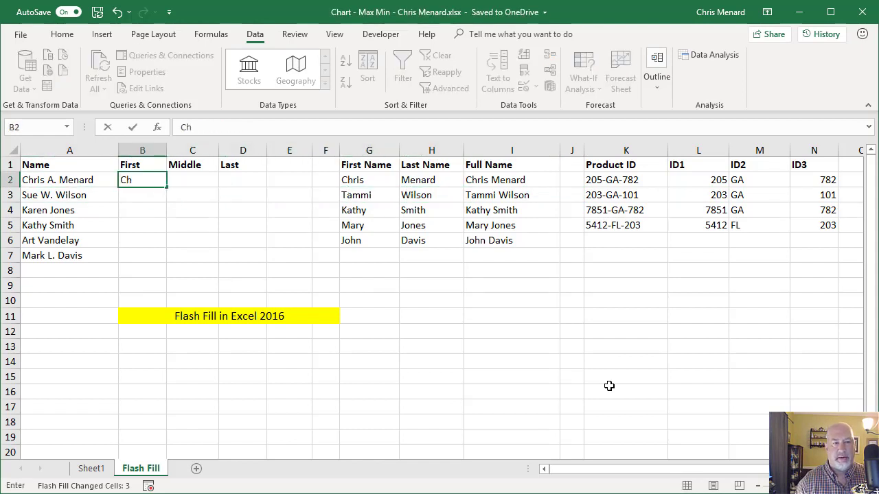
pyautogui.press('Return')
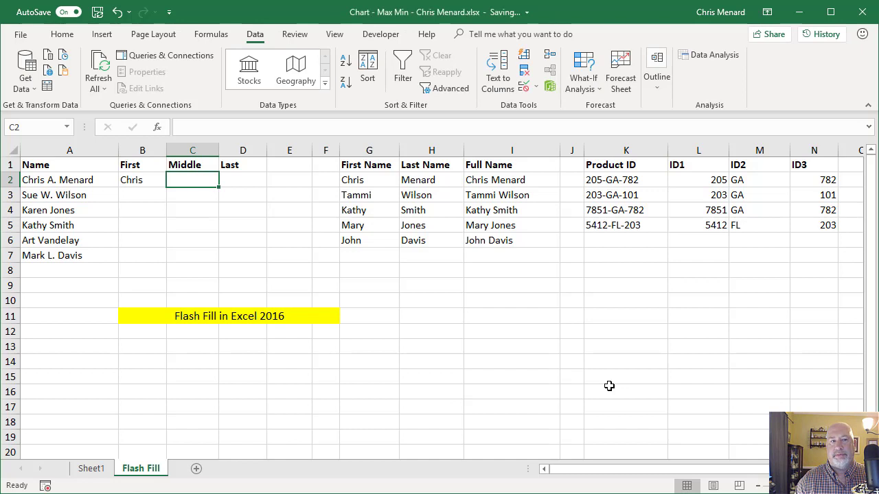
pyautogui.write('A.')
pyautogui.click(244, 180)
pyautogui.write('Menard')
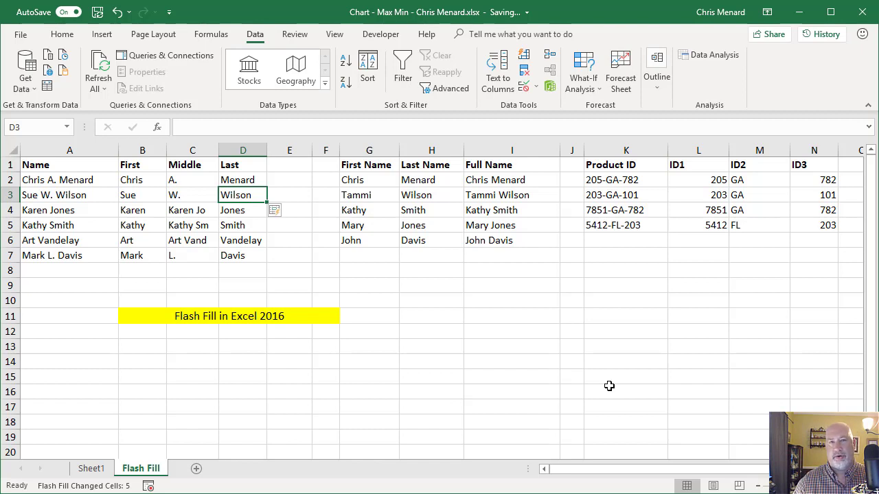
# Create a Len header in E1 with =LEN(C2) copied down, giving 2 for initials and 8 for fragments
pyautogui.click(288, 165)
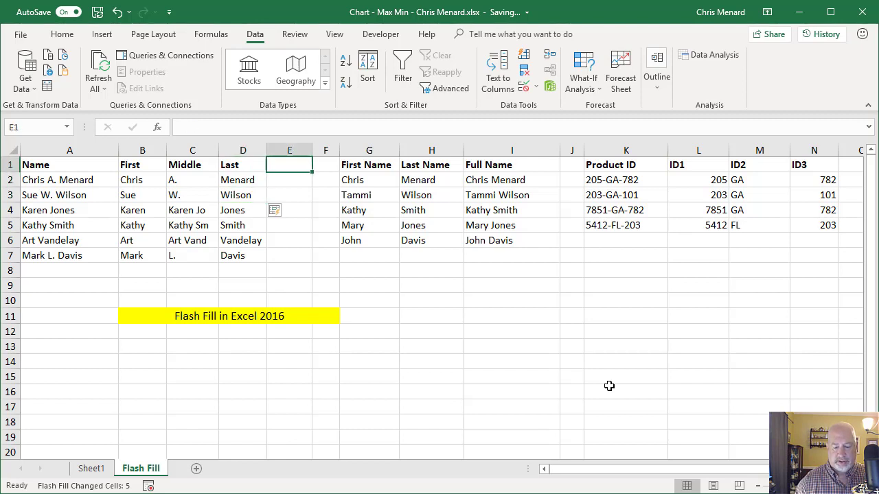
pyautogui.write('Le')
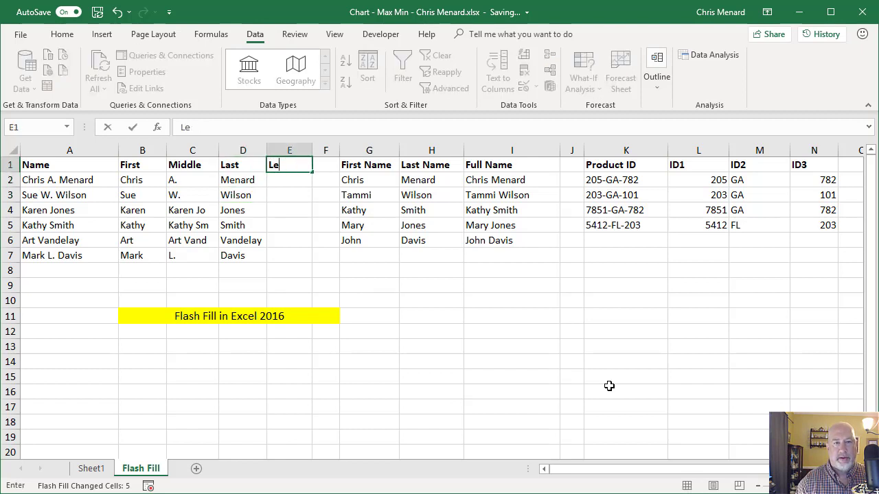
pyautogui.press('Return')
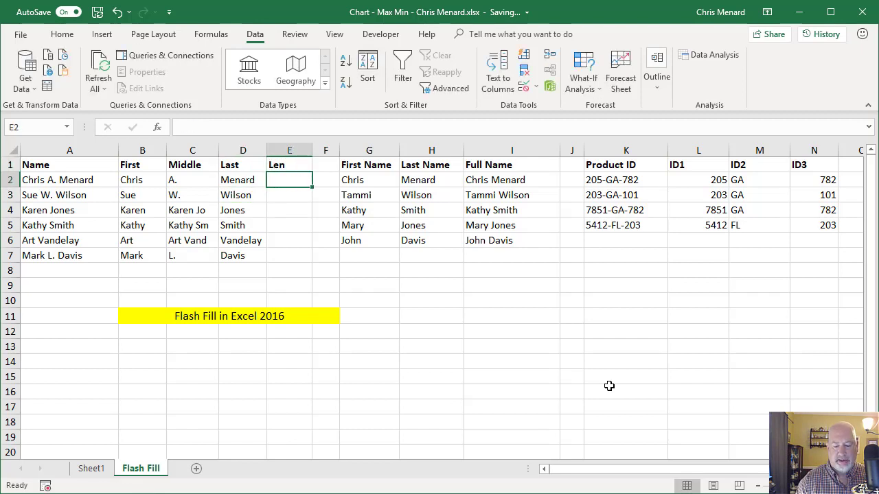
pyautogui.write('=len')
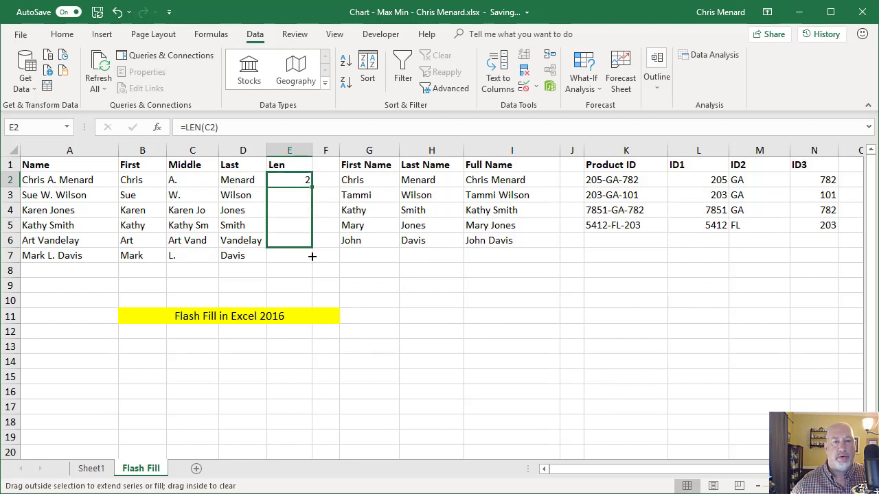
pyautogui.doubleClick(288, 178)
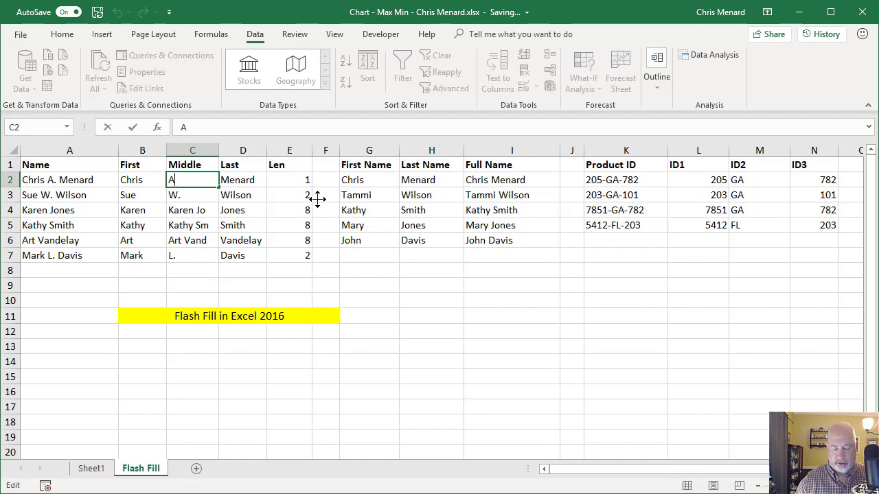
pyautogui.press('Return')
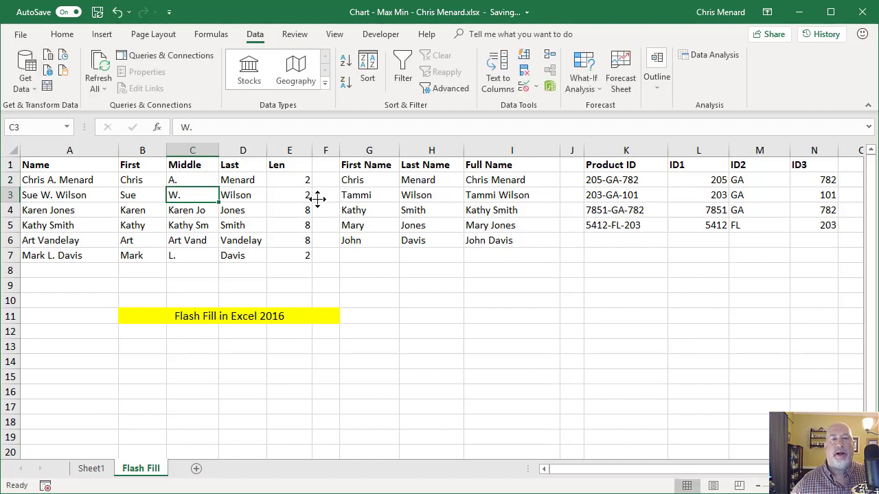
pyautogui.click(288, 178)
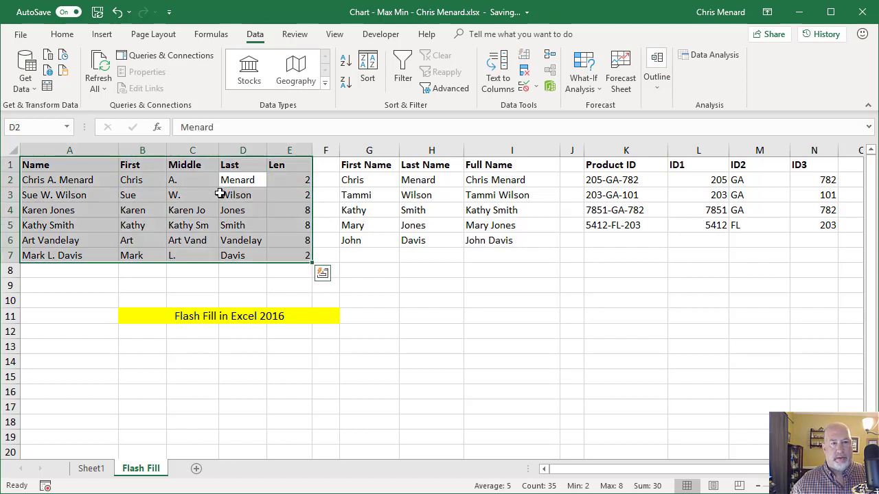
# Sort the name table by Len smallest to largest and delete the wrong middle fragments so they show 0
pyautogui.rightClick(289, 180)
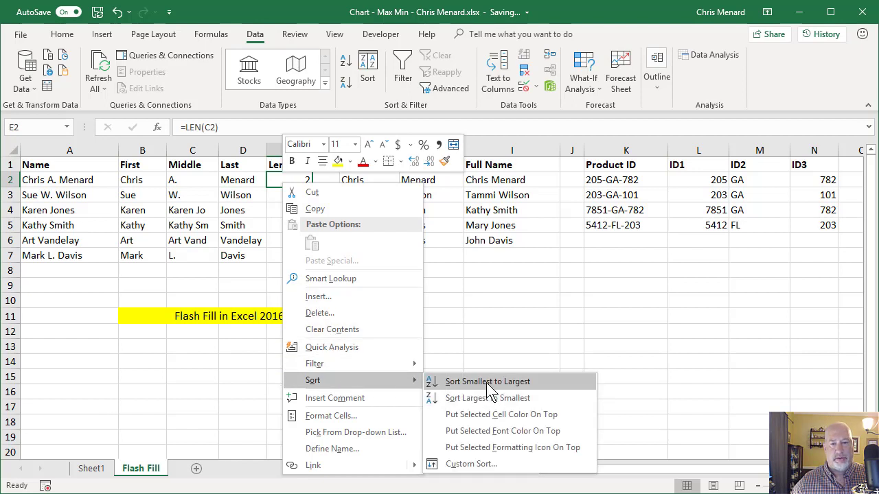
pyautogui.click(488, 382)
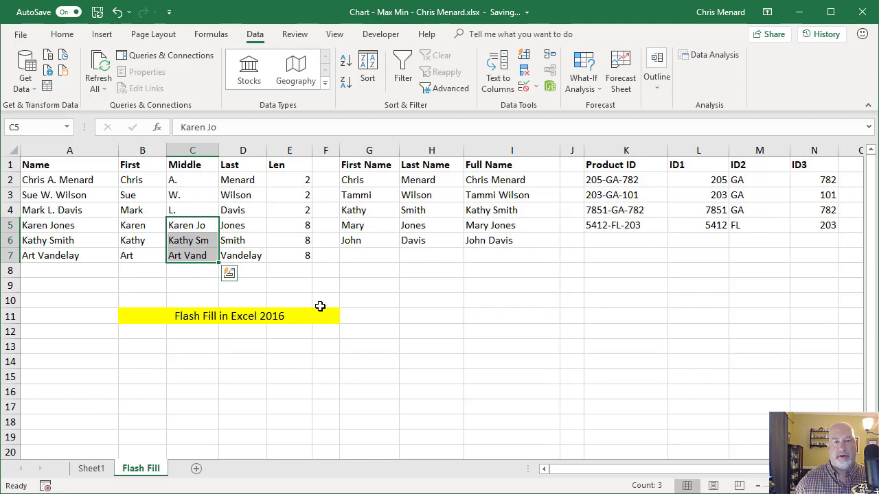
pyautogui.press('Delete')
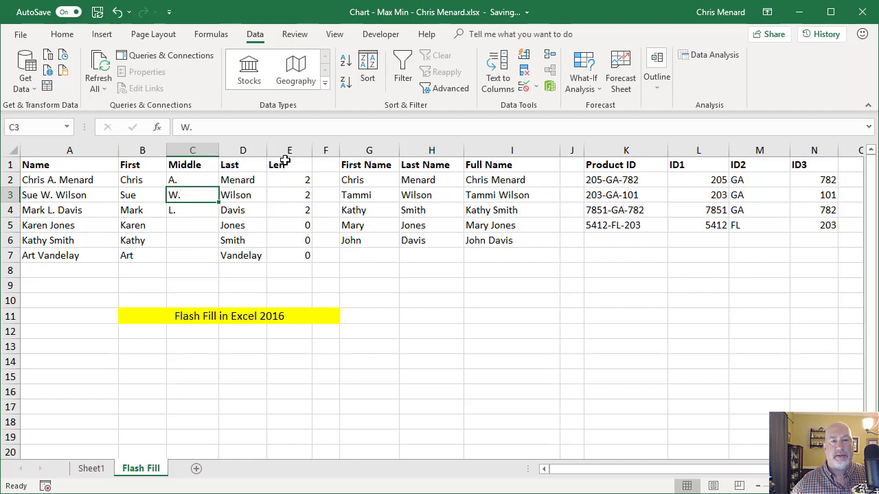
pyautogui.click(288, 150)
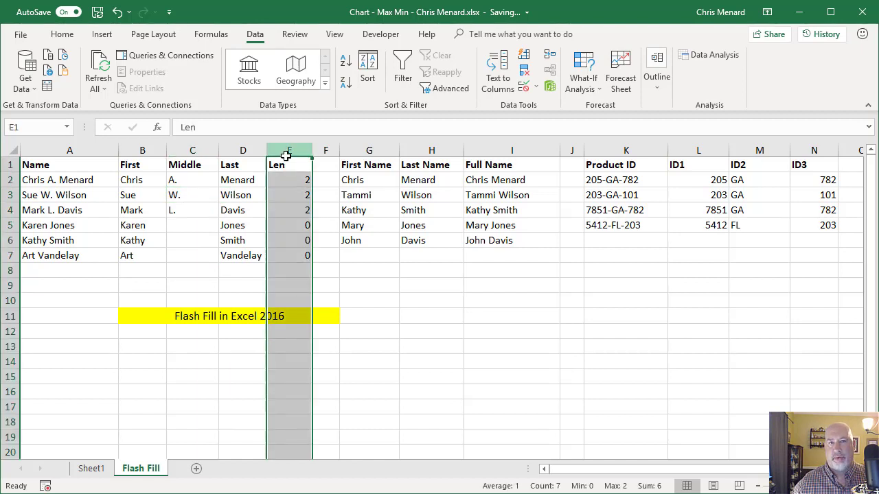
pyautogui.click(289, 180)
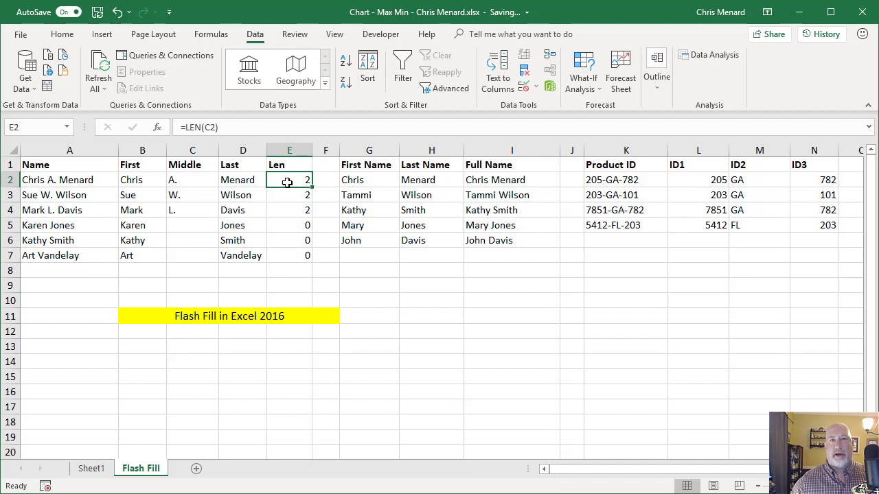
pyautogui.moveTo(459, 280)
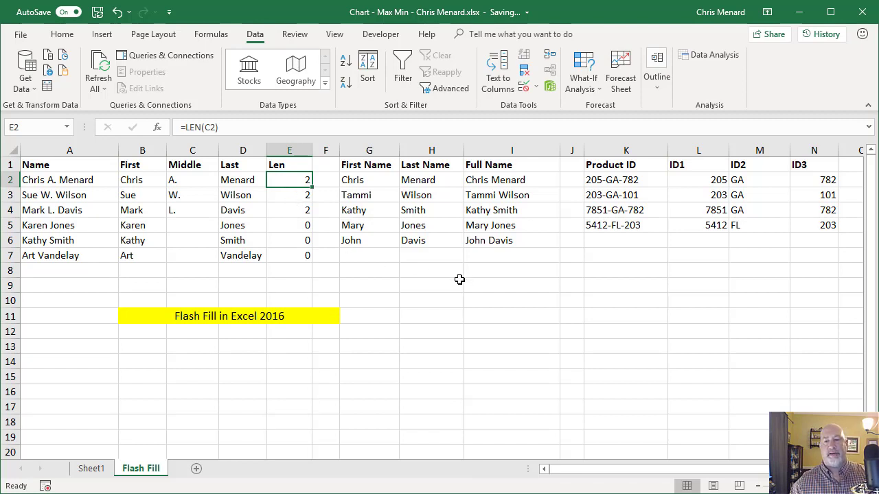